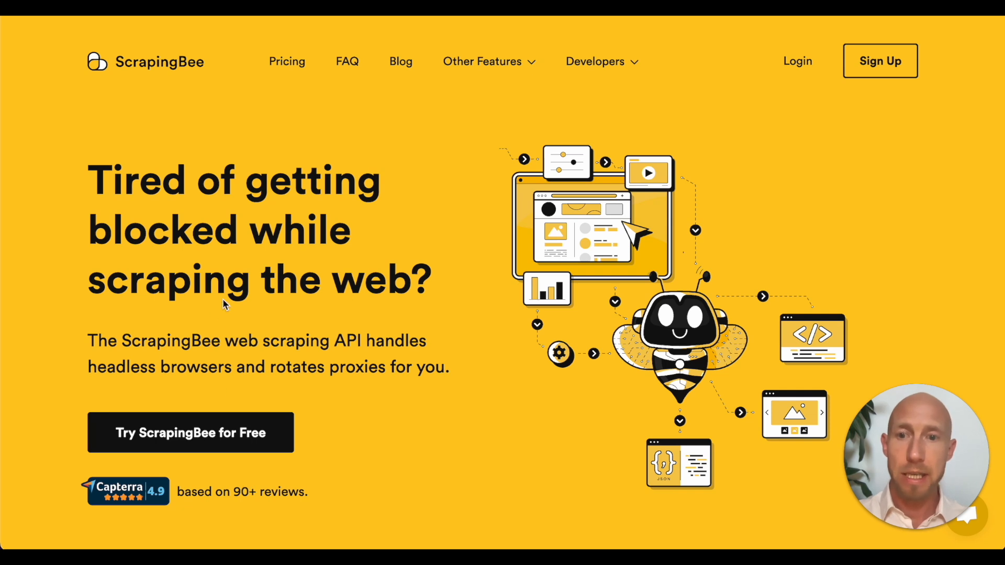
mouse_move(293, 199)
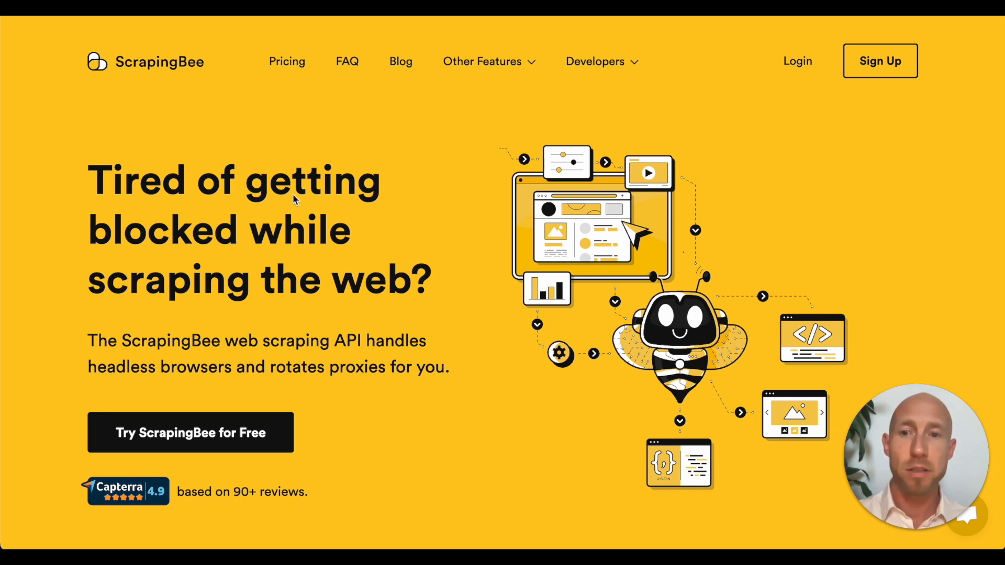
mouse_move(347, 305)
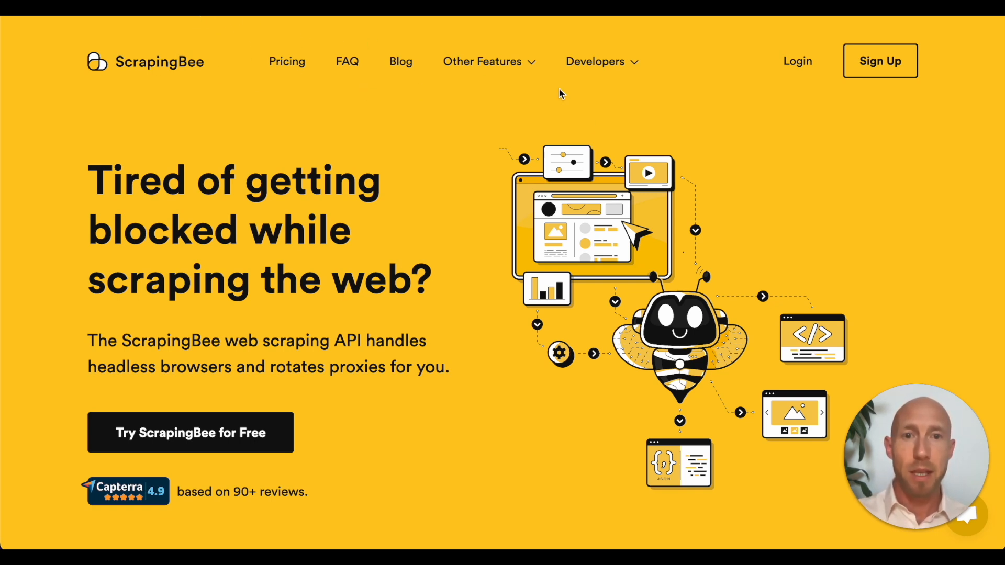
mouse_move(879, 61)
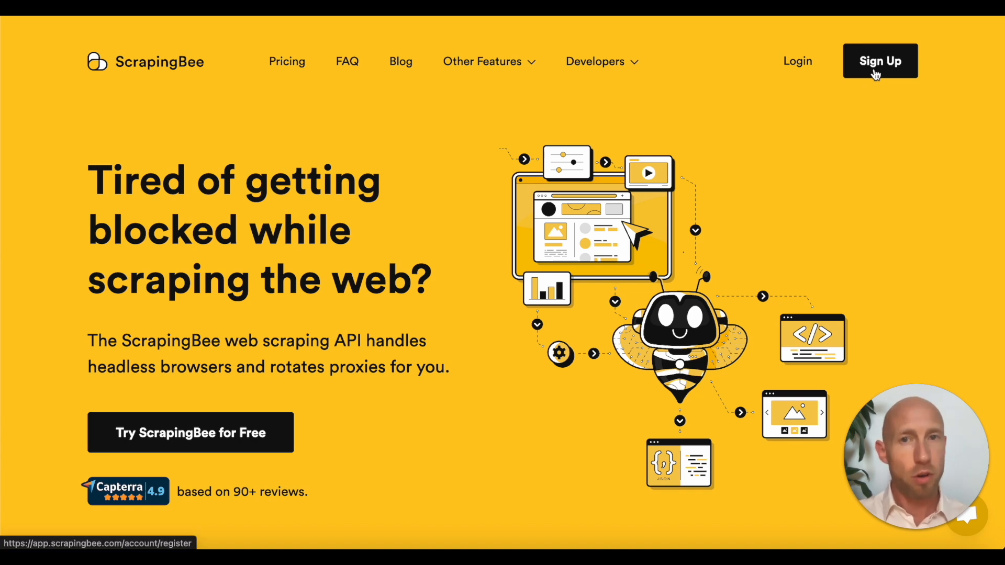
Step: Log into ScrapingBee to reach the account dashboard with the API key and credit usage
click(879, 61)
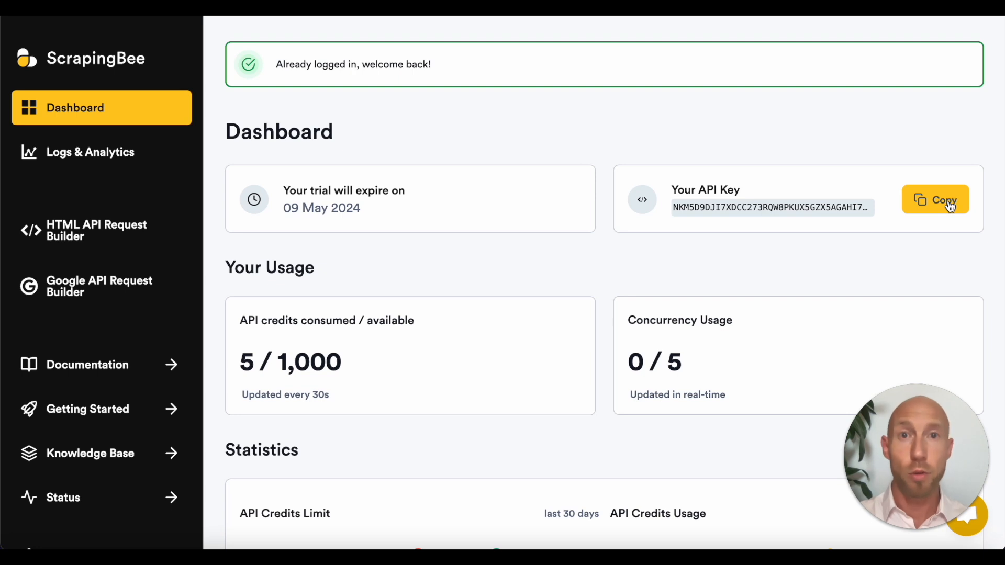
mouse_move(500, 136)
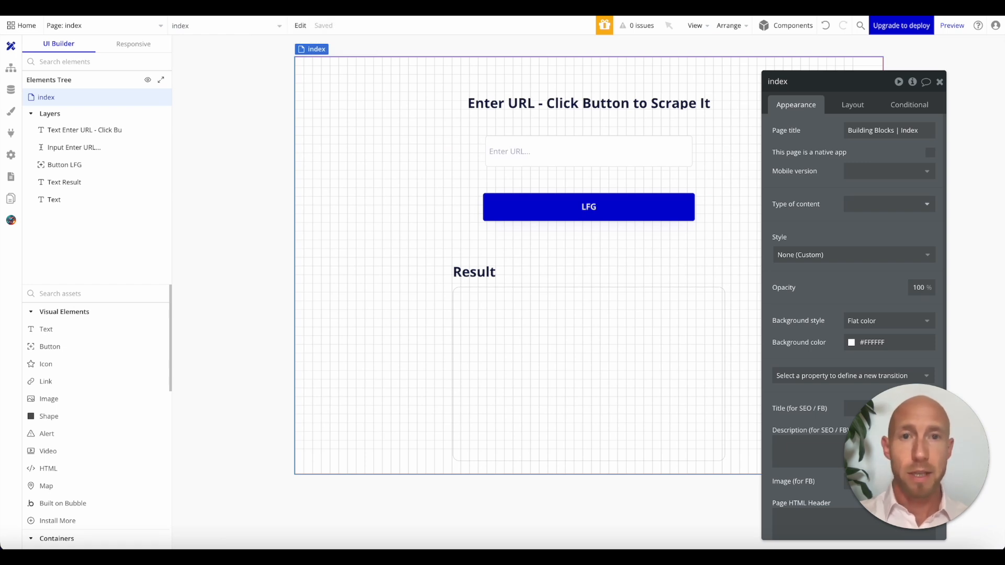
click(588, 104)
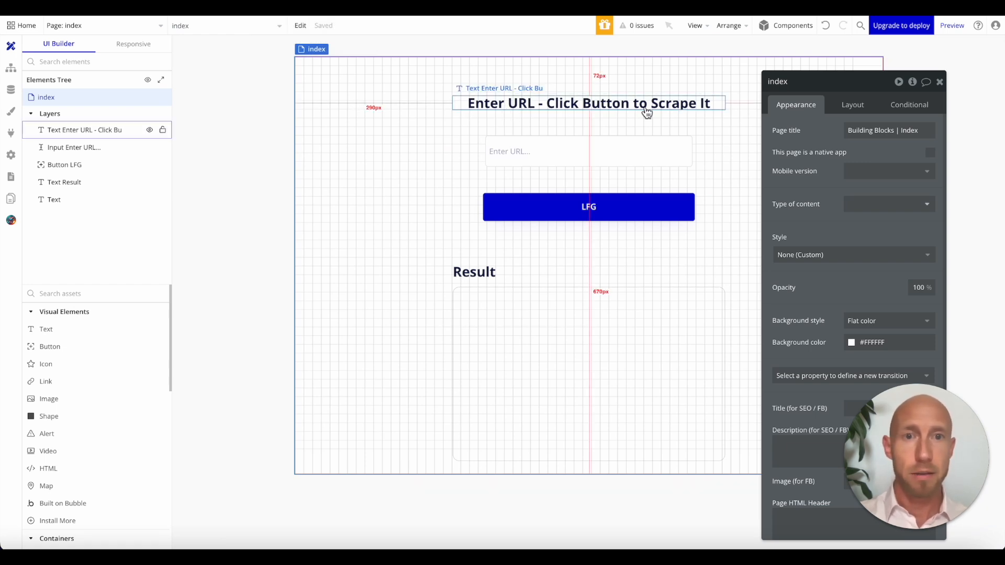
click(587, 151)
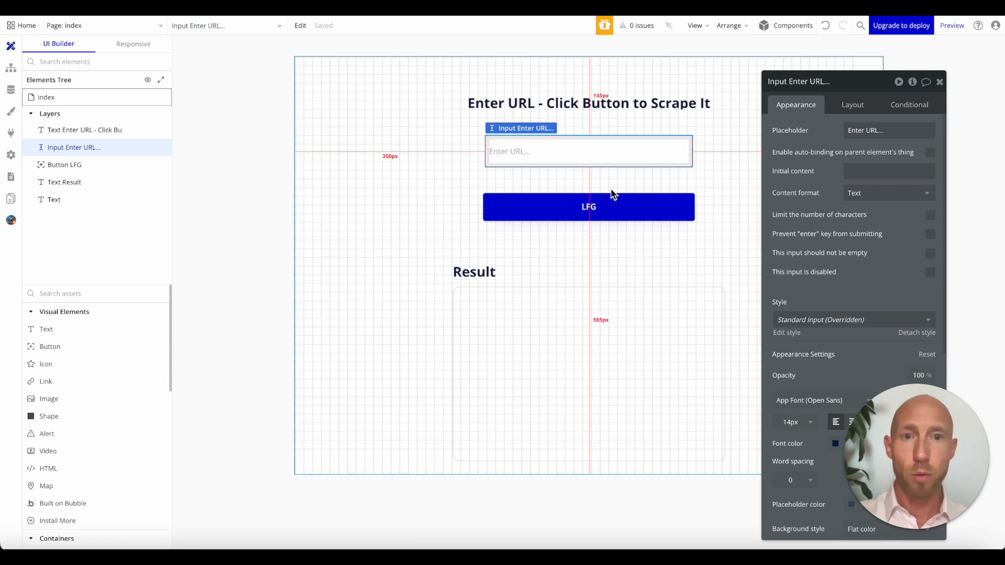
click(587, 206)
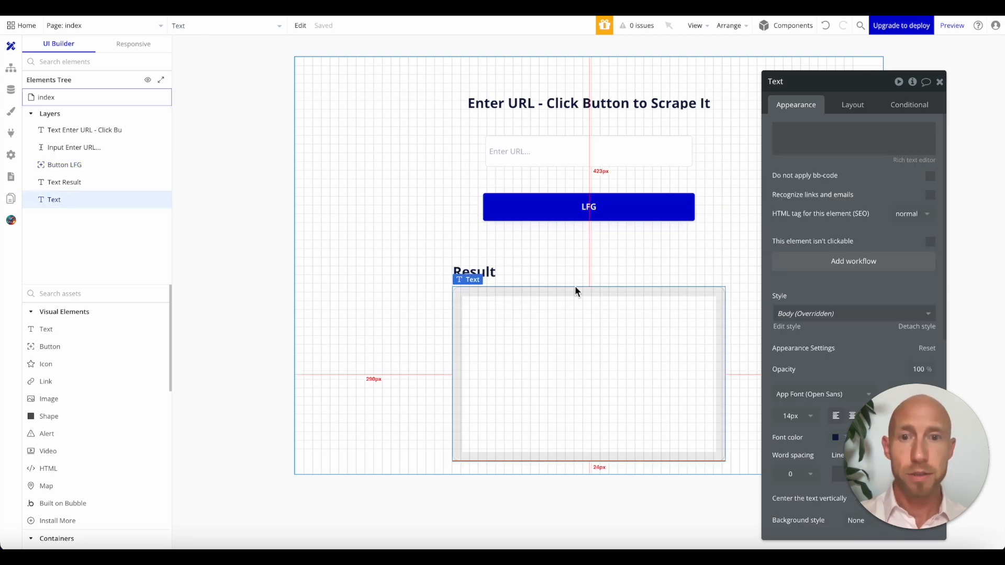
click(852, 138)
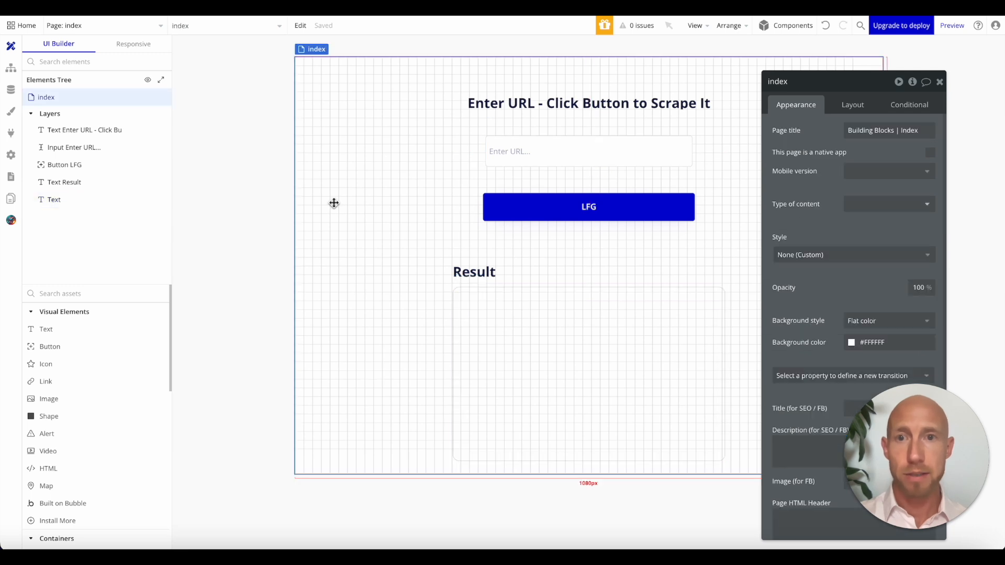
Step: Add a custom state named 'scrape-result' of type text to the index page
click(587, 207)
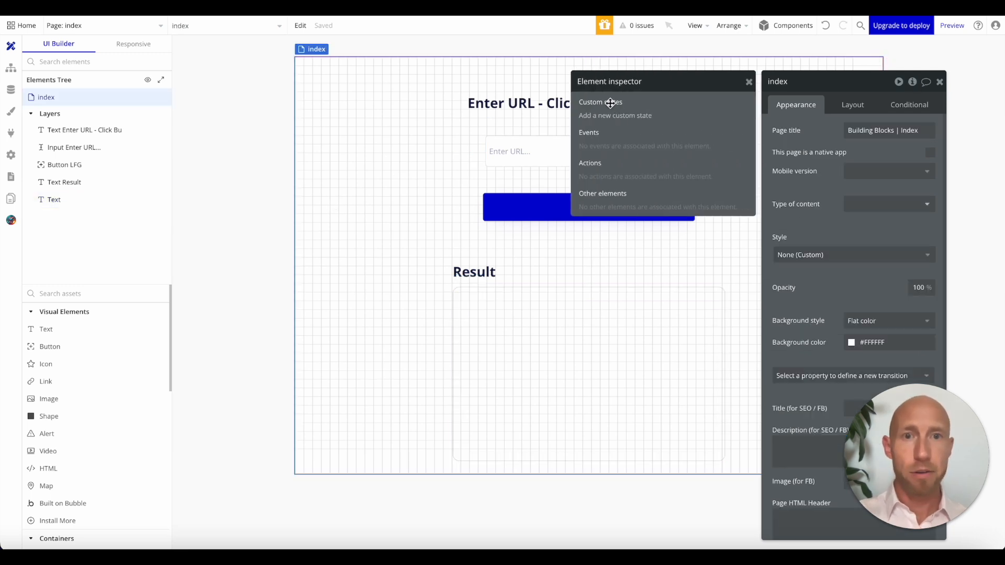
click(615, 115)
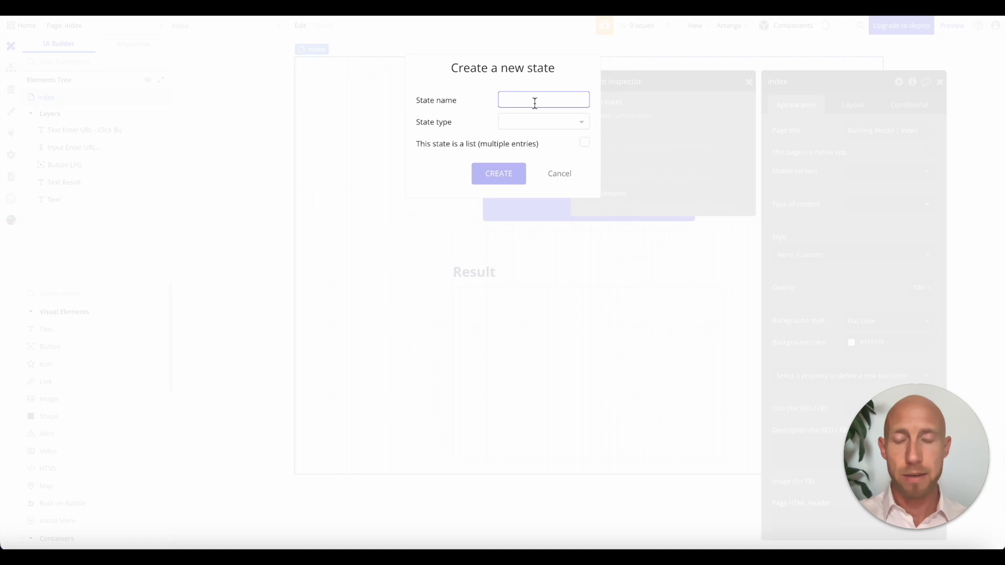
text(scrape-r)
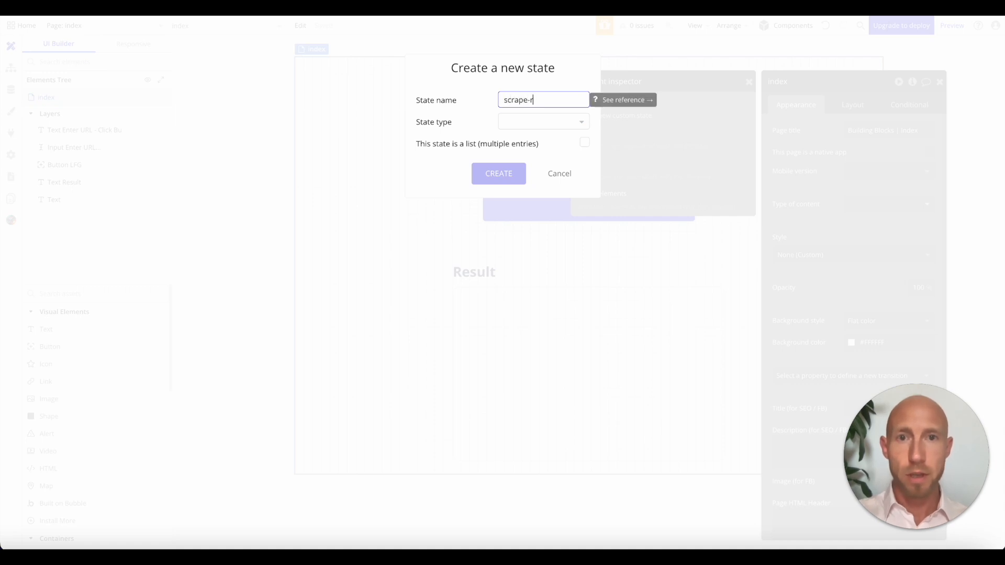
click(543, 121)
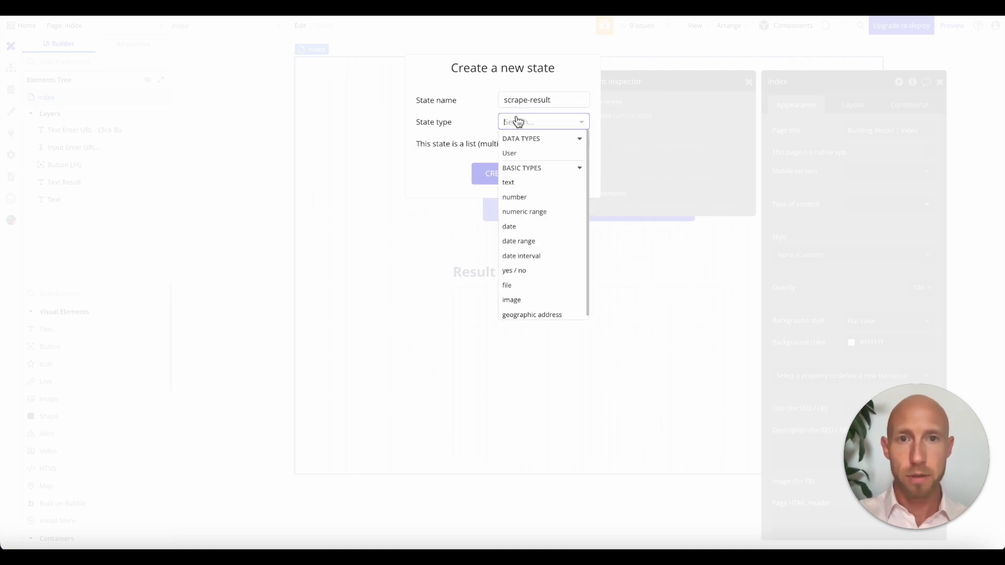
click(508, 182)
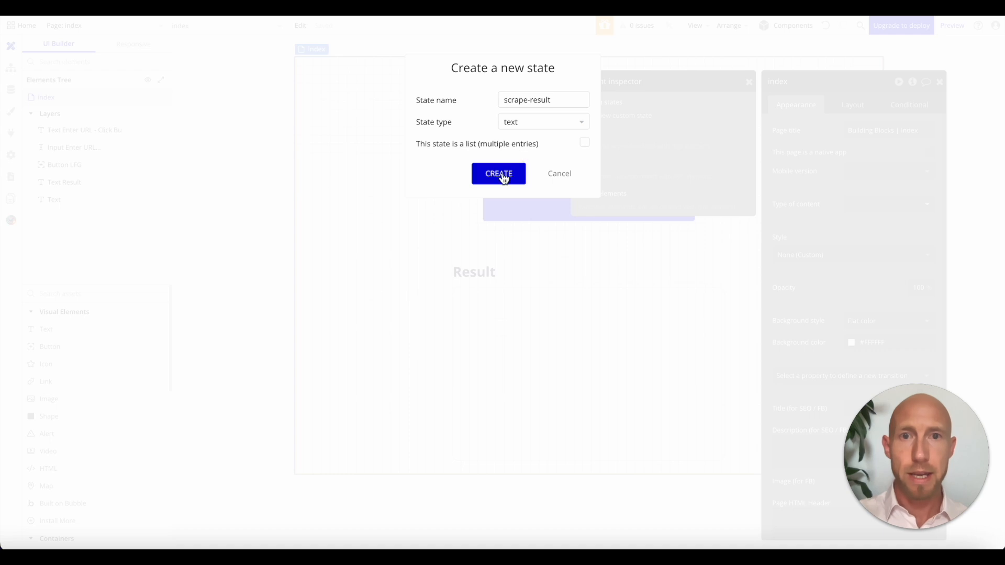
click(498, 173)
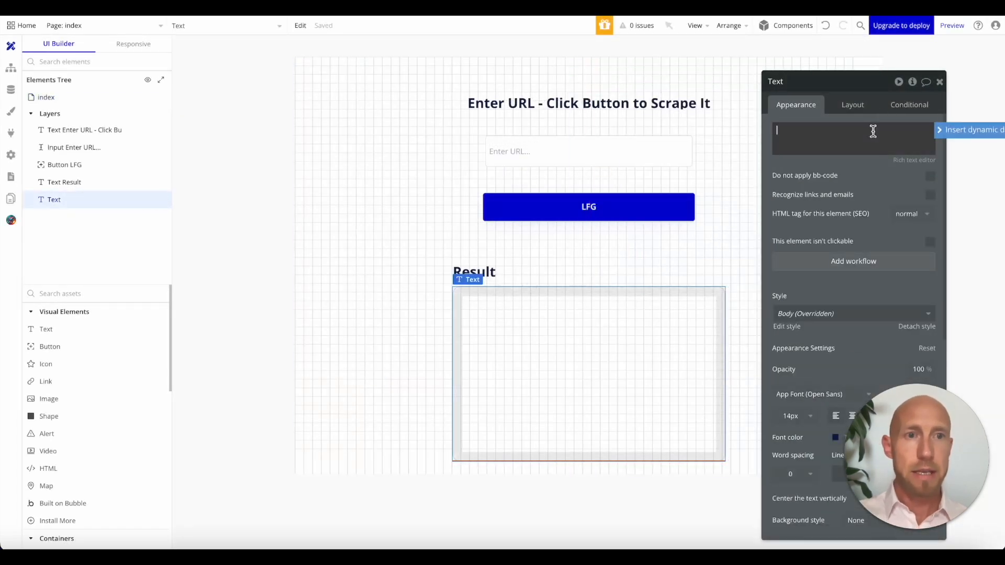
Step: Make the Result text element display index's scrape-result dynamically
text(in)
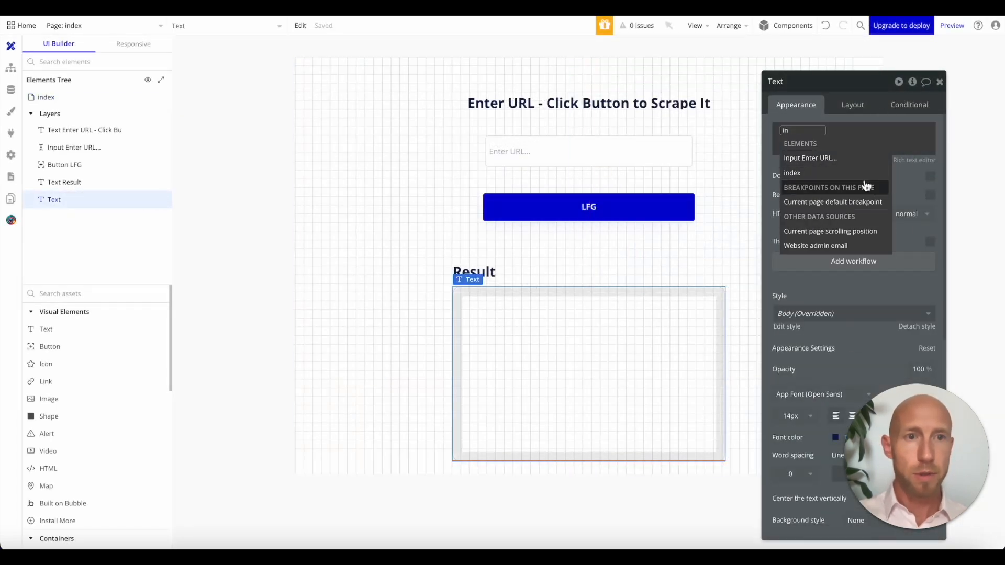
click(793, 173)
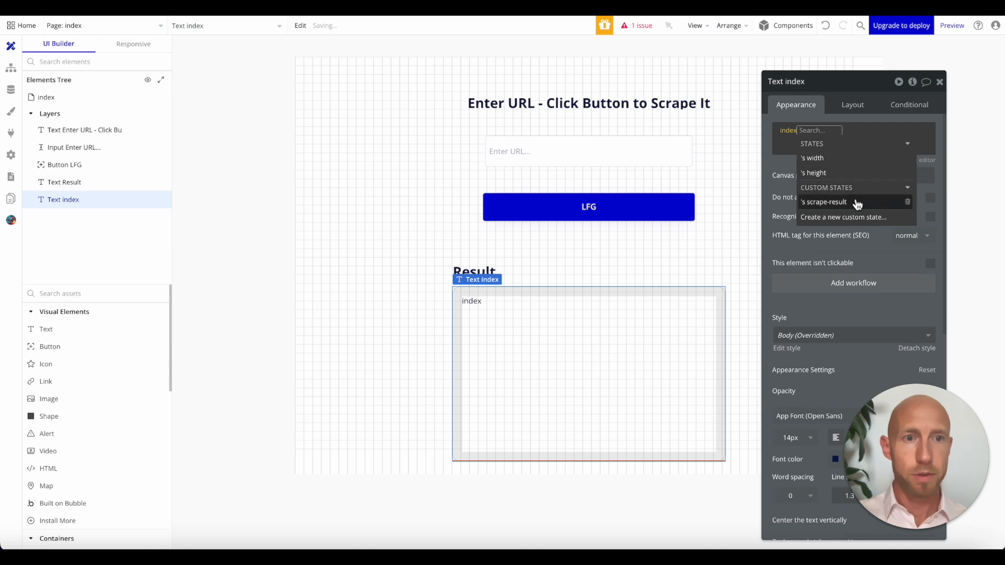
click(824, 203)
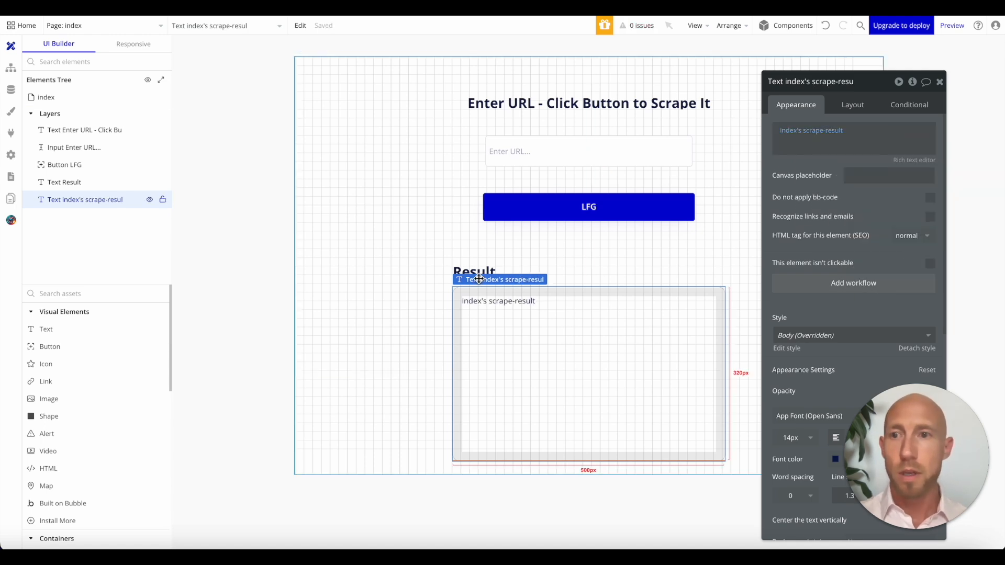
mouse_move(565, 378)
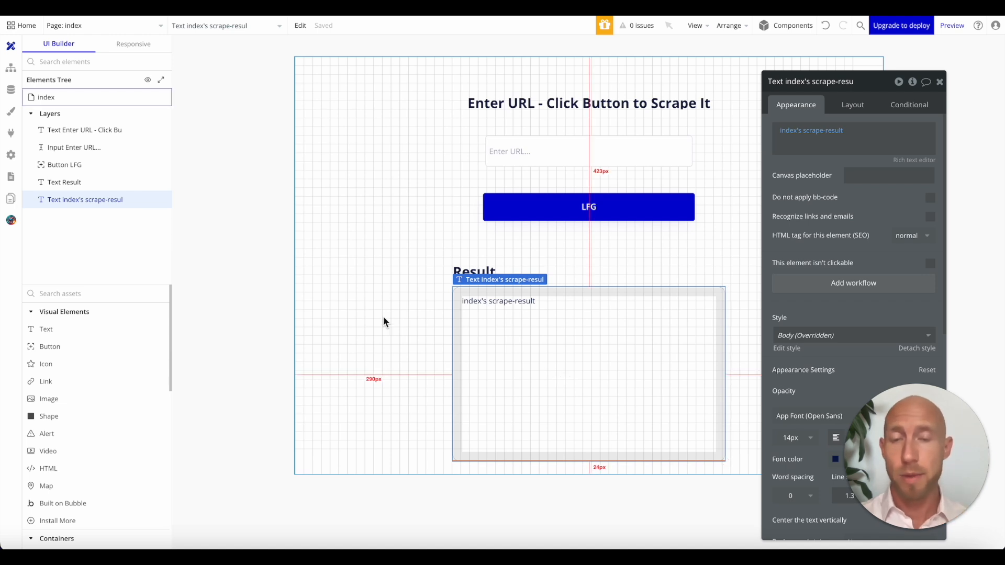
Step: Install the Website Scraping plugin by ScrapingBee from the plugin browser, searching 'scrap'
click(11, 90)
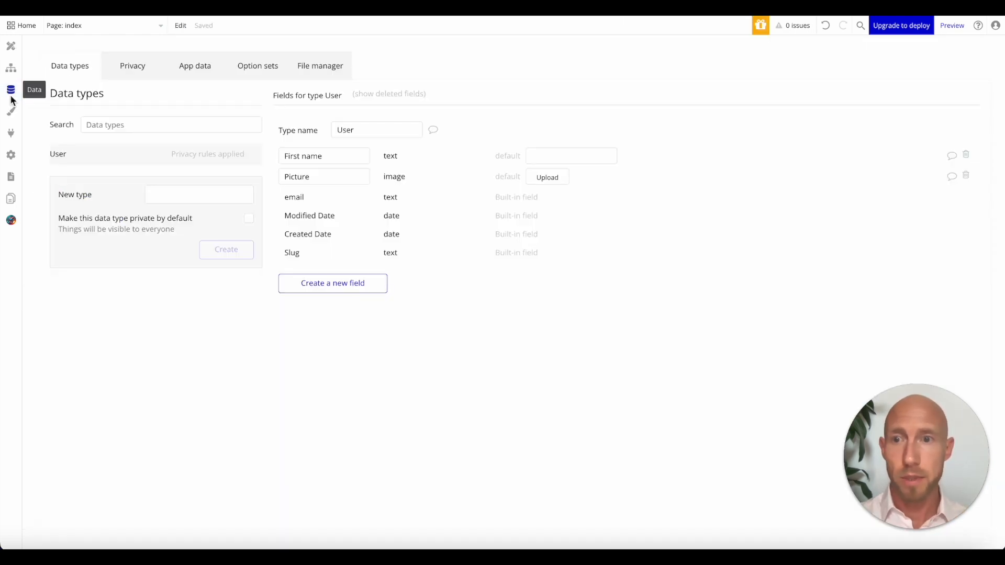
click(10, 133)
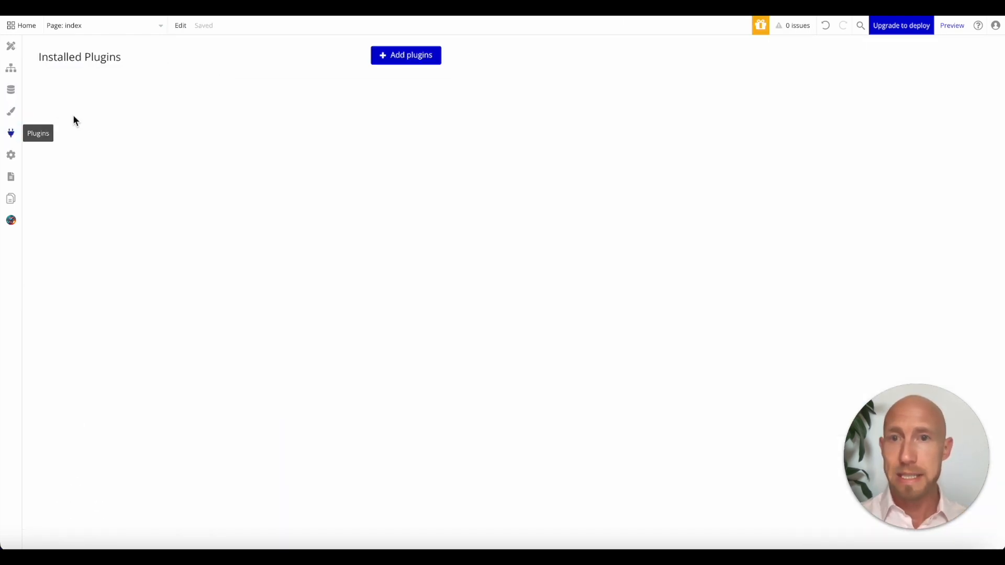
click(405, 55)
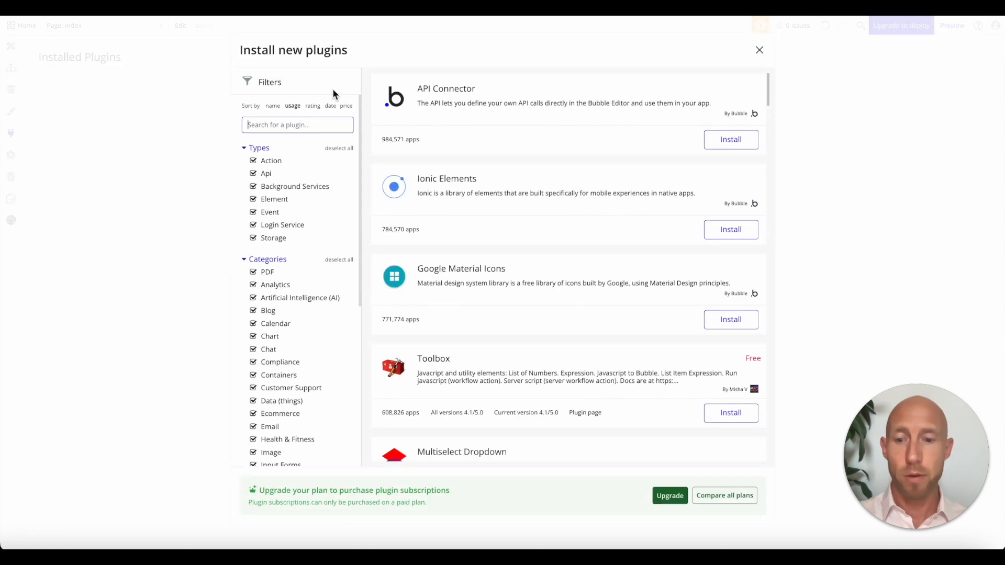
text(scrap)
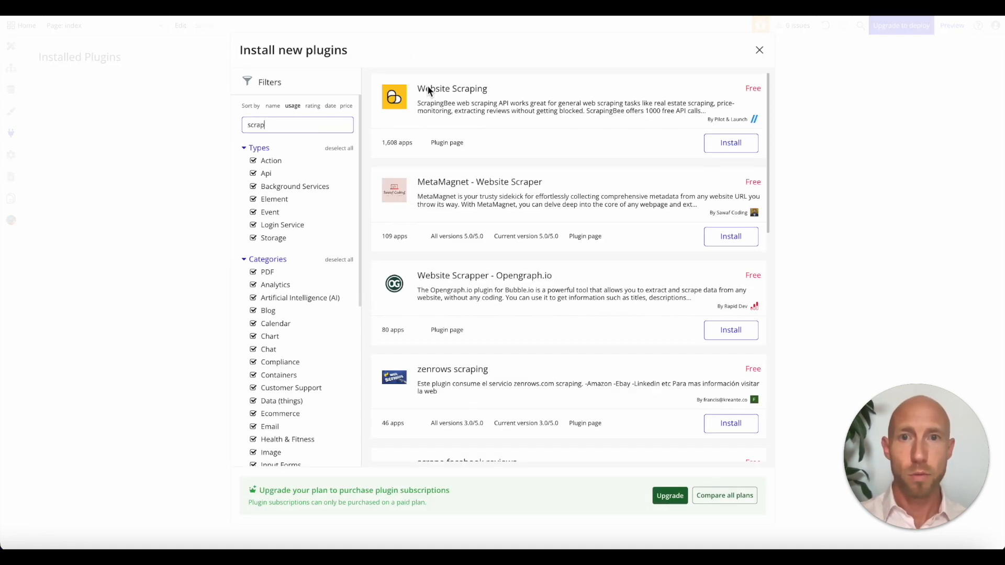
mouse_move(731, 128)
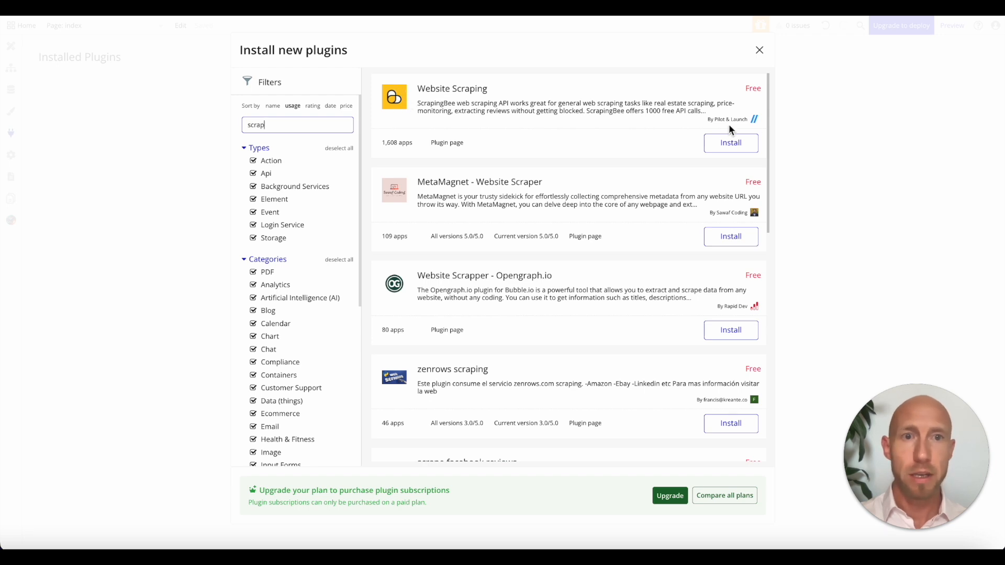
mouse_move(803, 150)
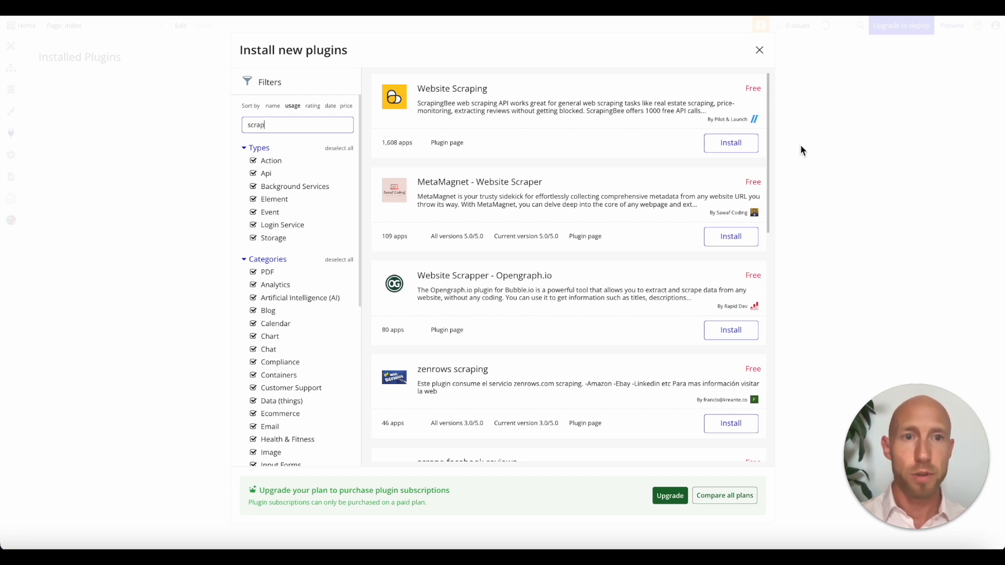
click(731, 142)
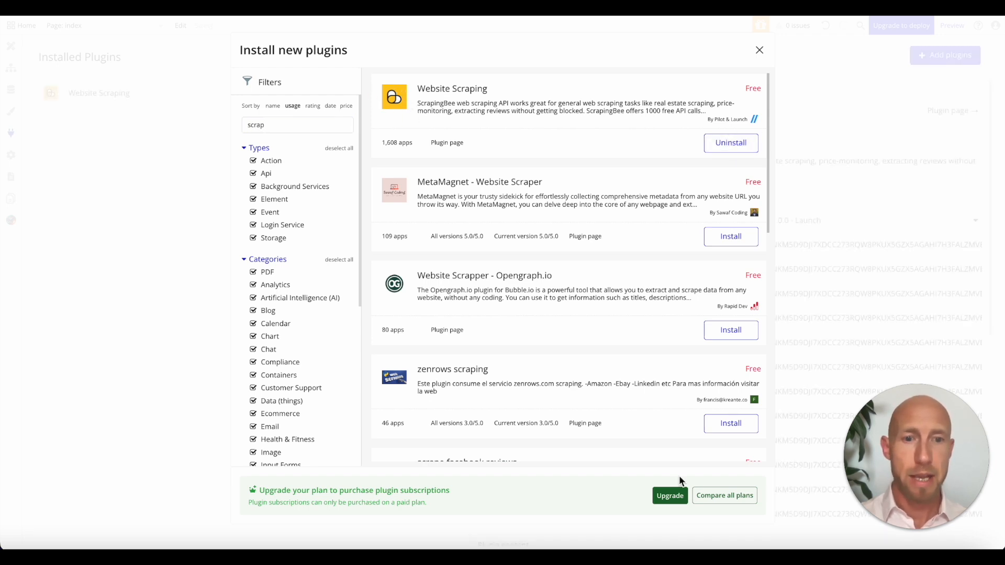
click(759, 50)
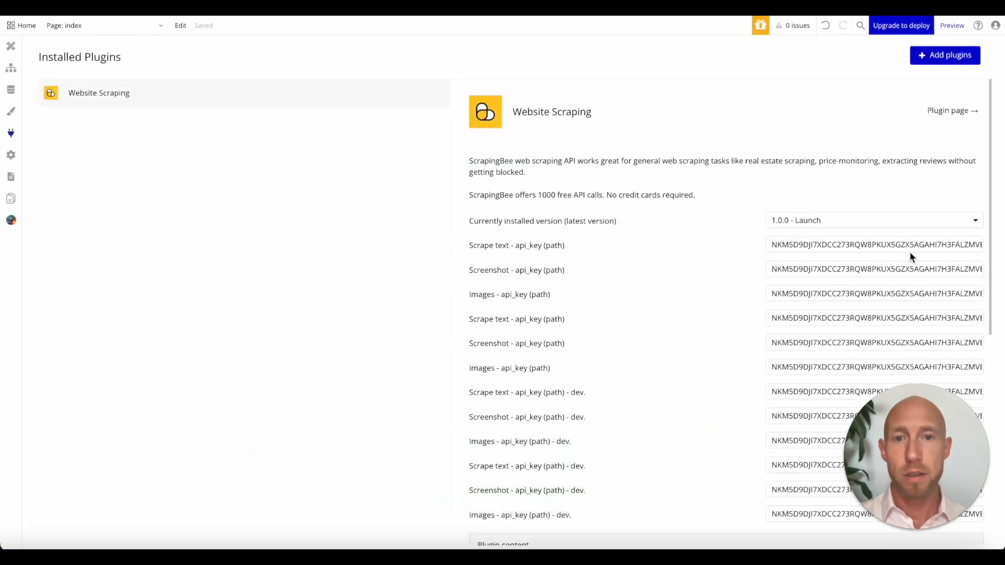
scroll(down, 3)
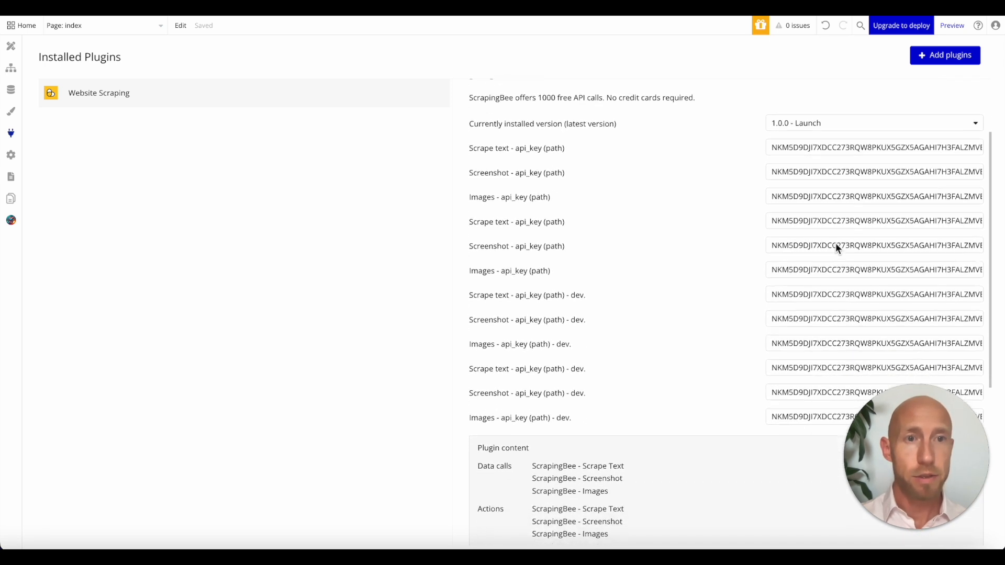
scroll(down, 3)
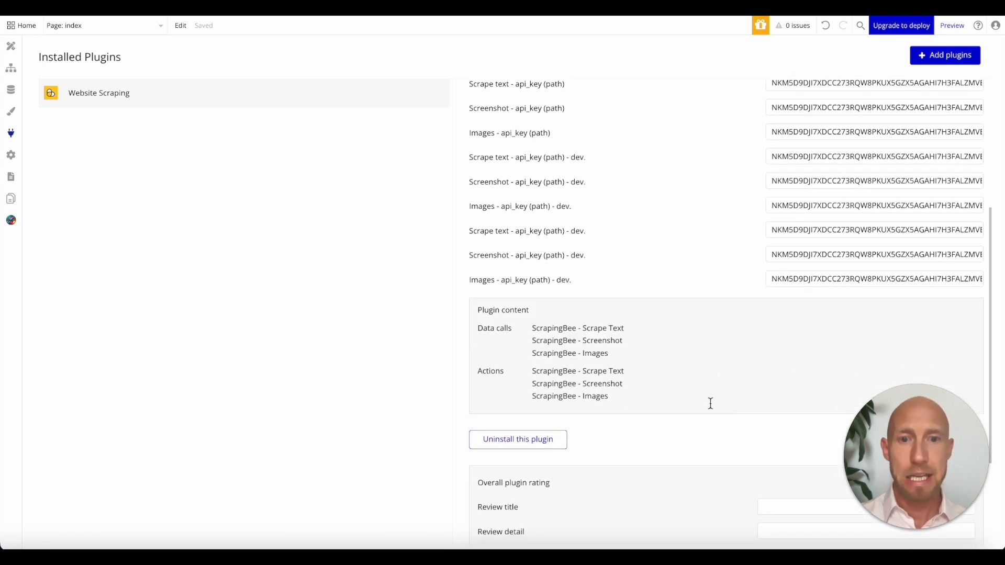
mouse_move(548, 373)
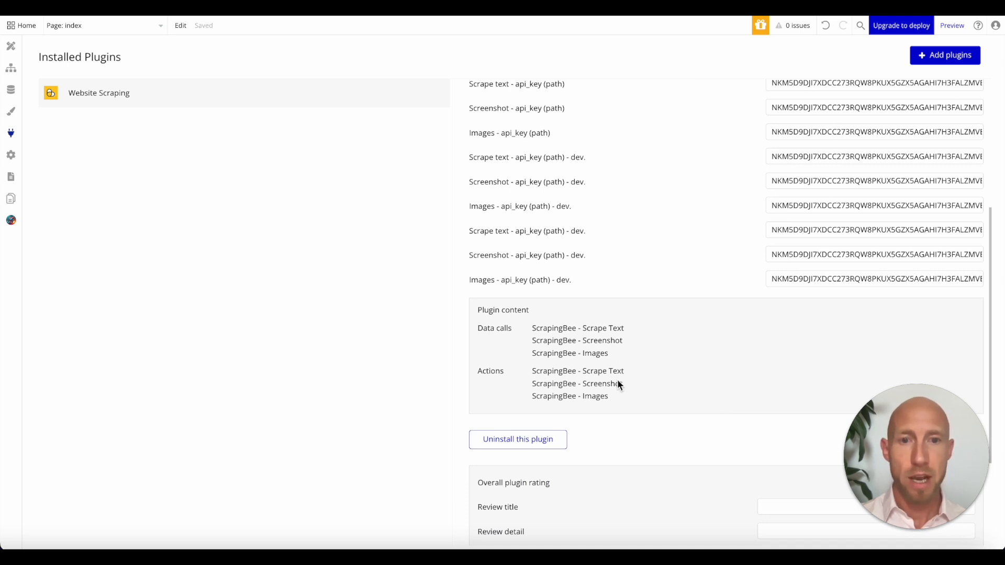
mouse_move(586, 385)
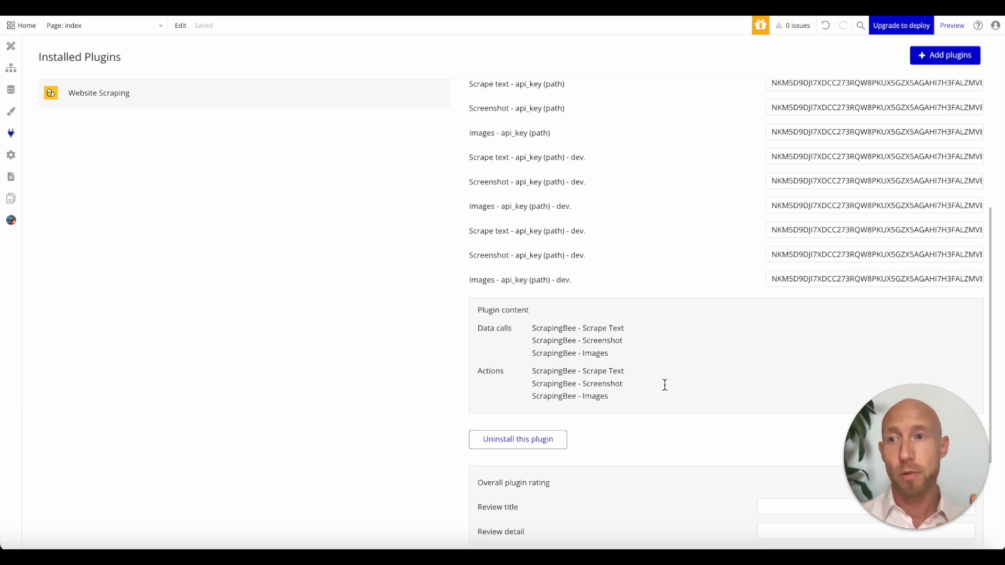
mouse_move(362, 269)
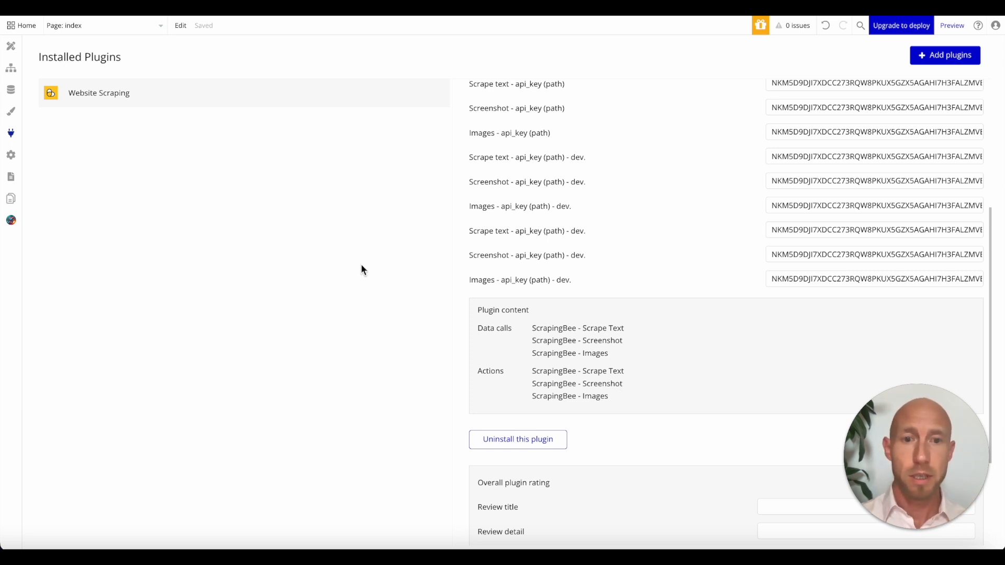
mouse_move(135, 69)
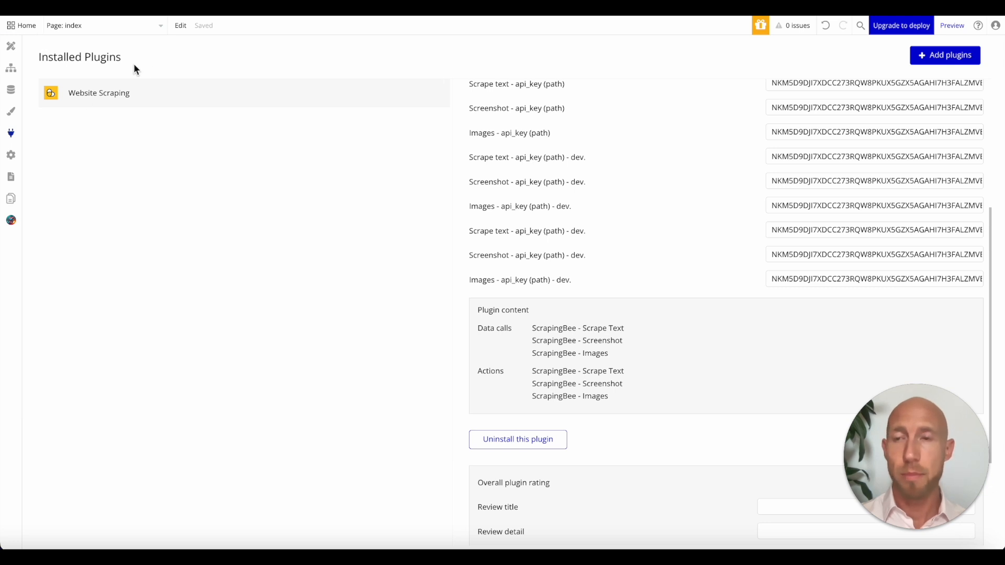
mouse_move(10, 46)
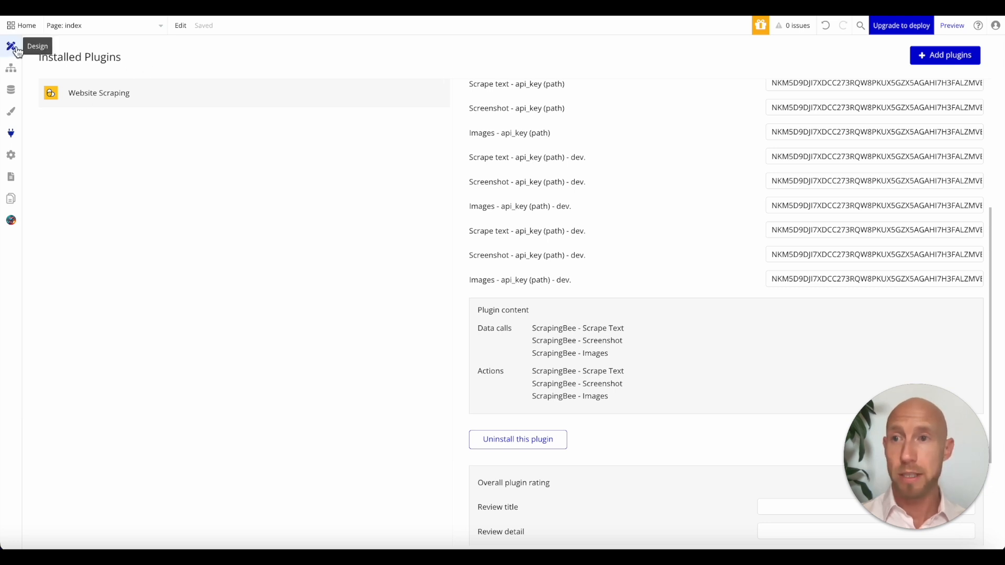
Step: Create a click workflow for Button LFG and revisit the installed plugin's settings
click(10, 47)
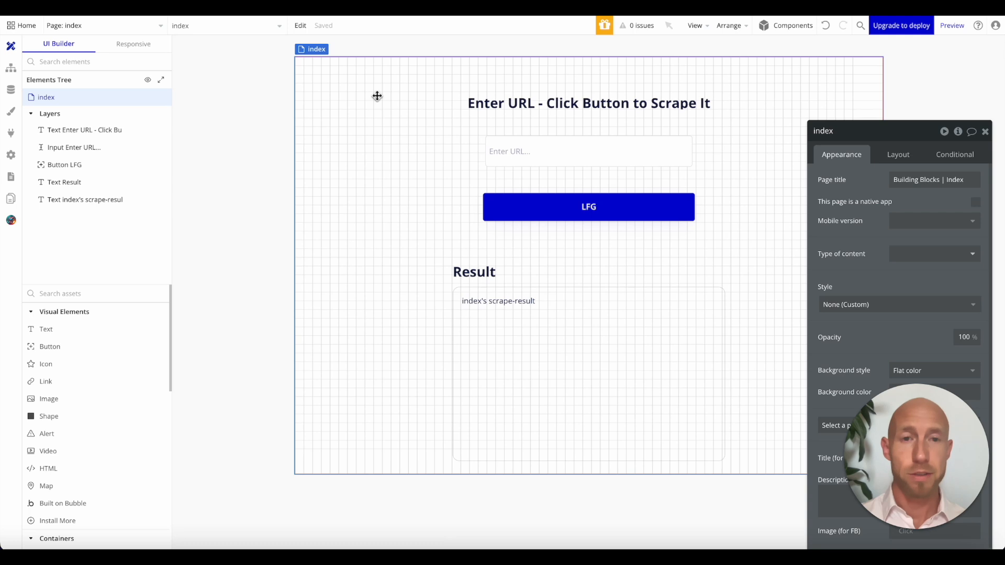
click(588, 206)
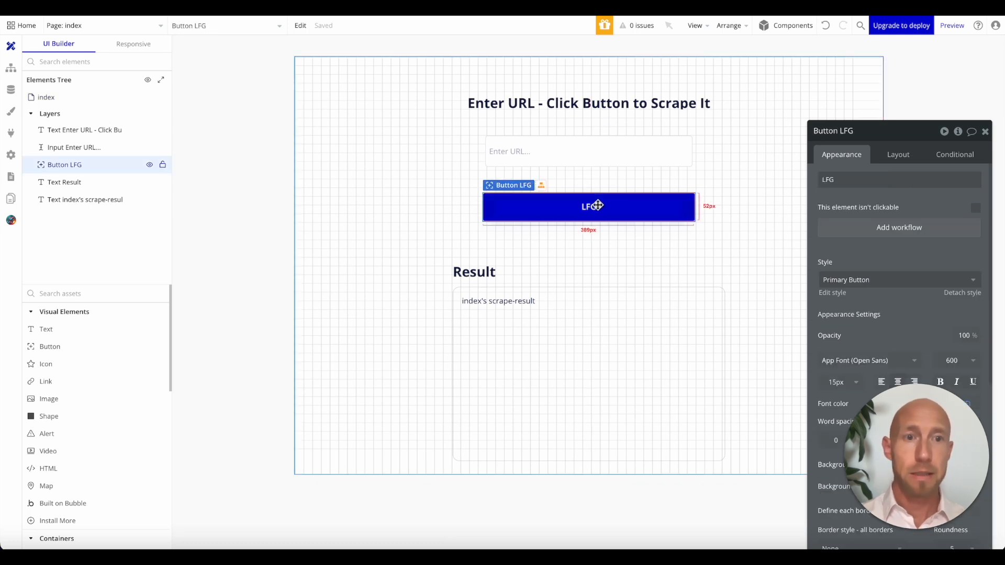
click(898, 227)
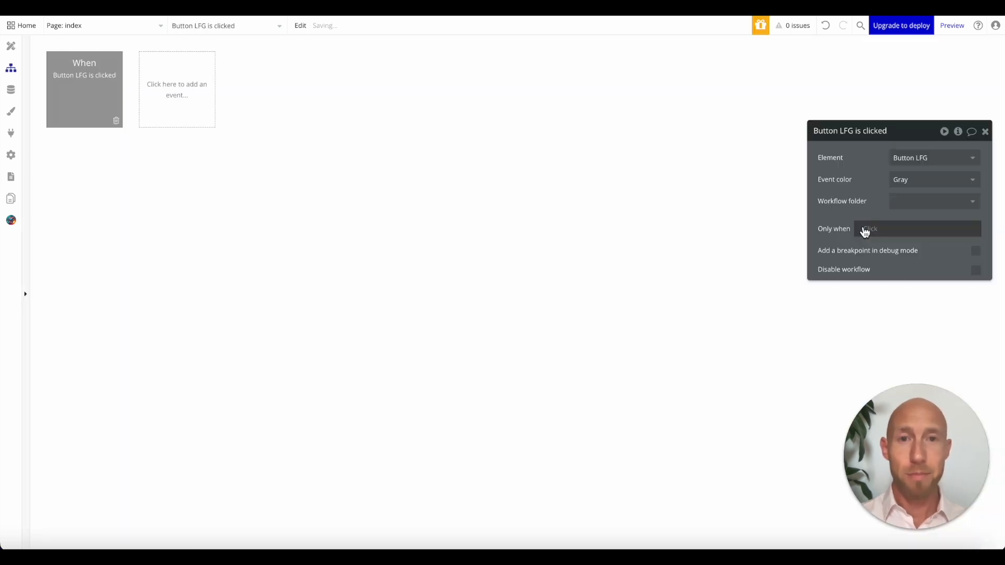
click(106, 161)
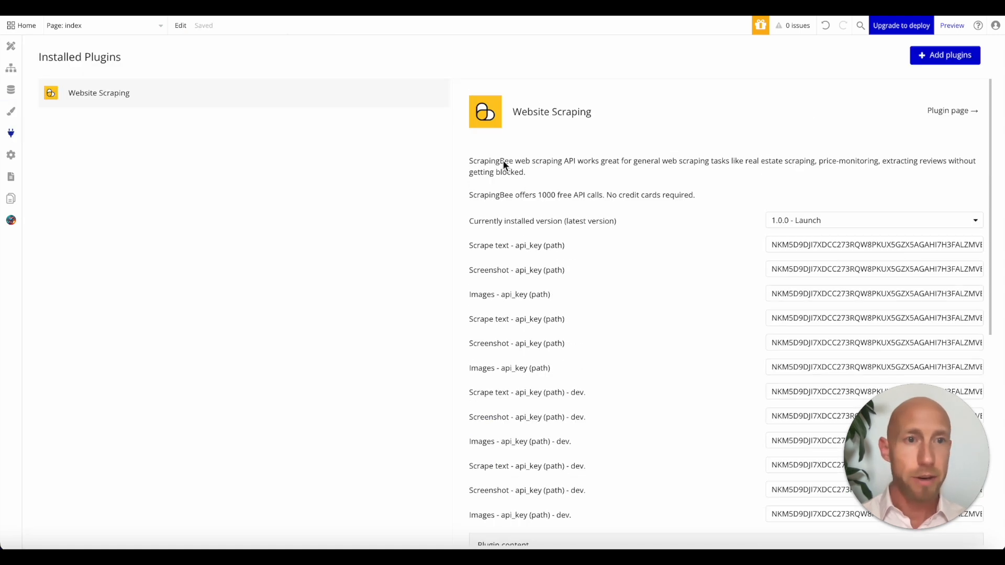
scroll(down, 3)
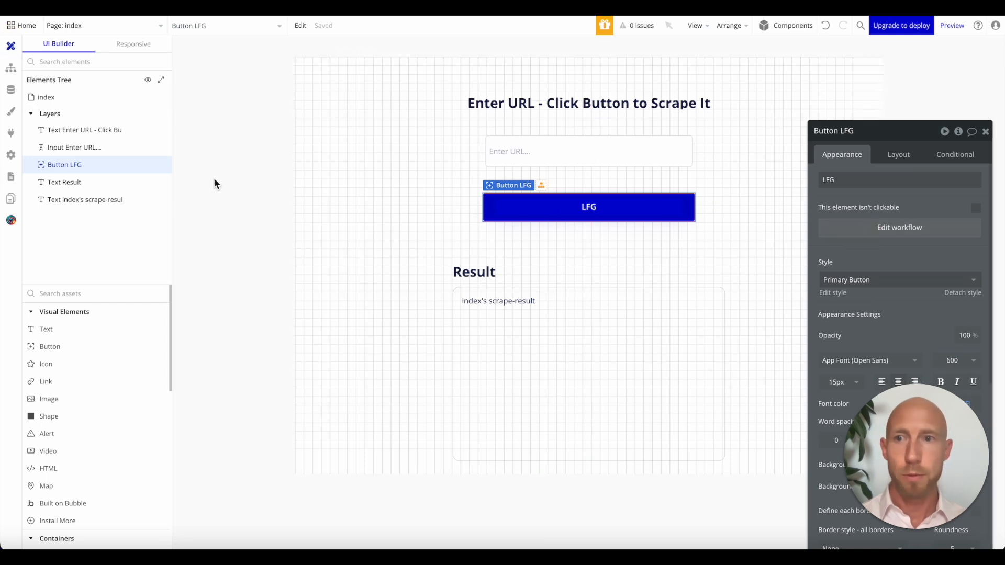
Step: Add a ScrapingBee - Scrape text action with url set to Input Enter URL's value
click(898, 227)
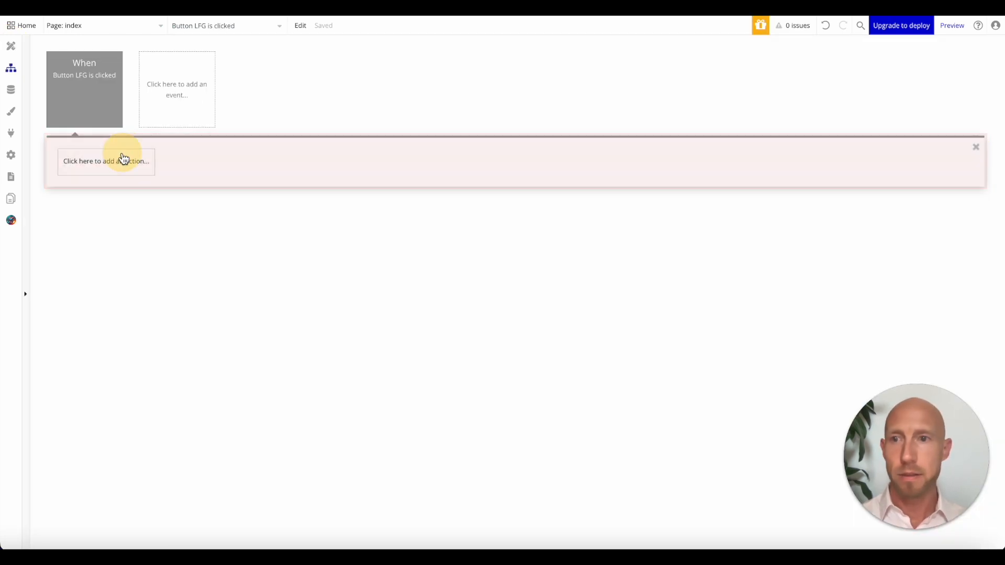
click(106, 162)
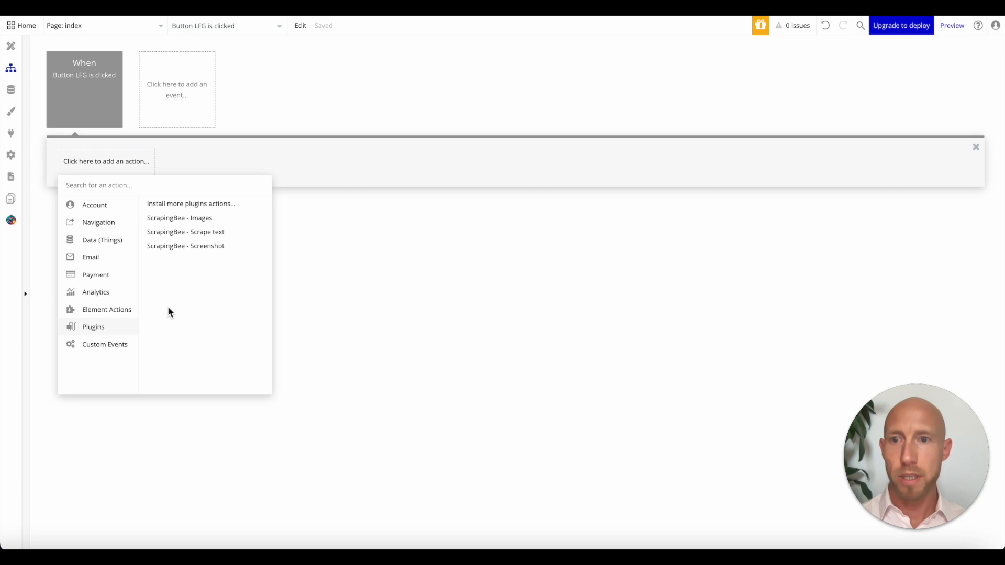
click(185, 231)
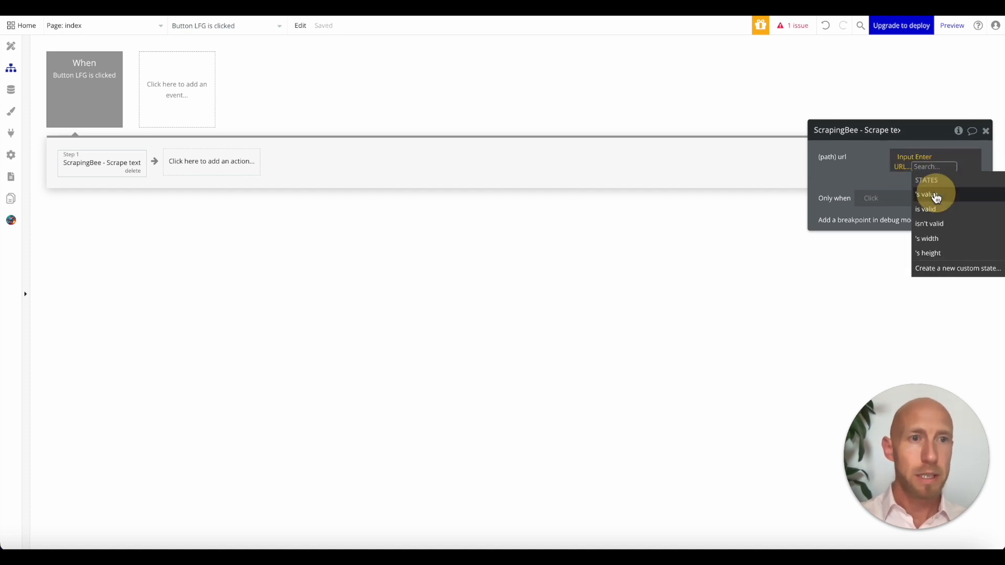
click(925, 195)
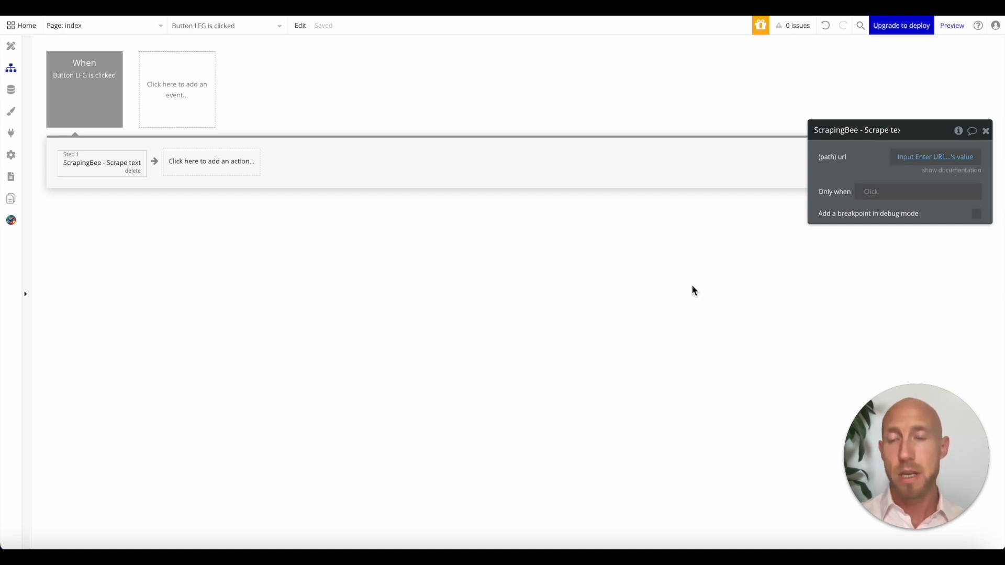
click(211, 162)
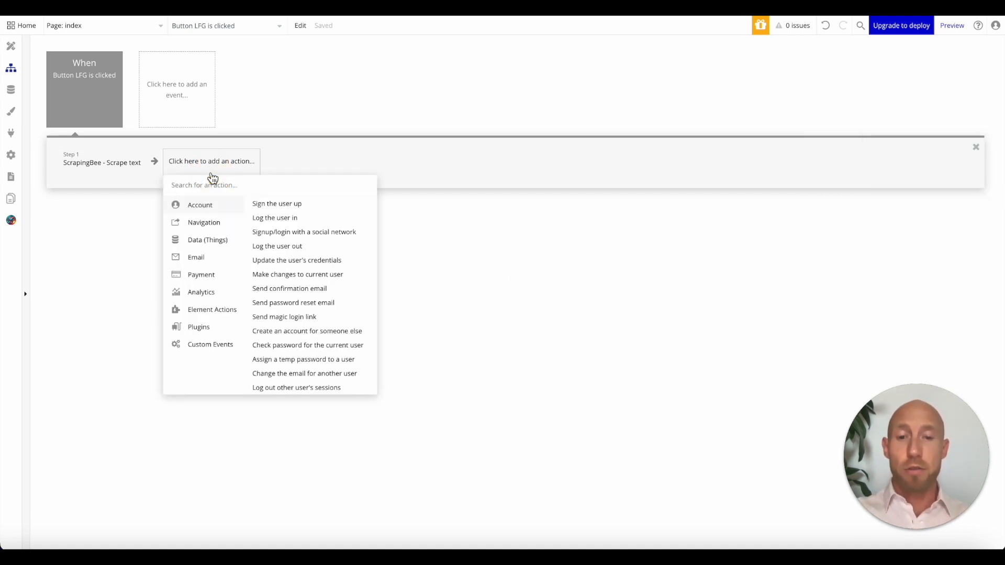
Step: Add a Set state step storing step 1's body text in index's scrape-result, then return to Design
text(stat)
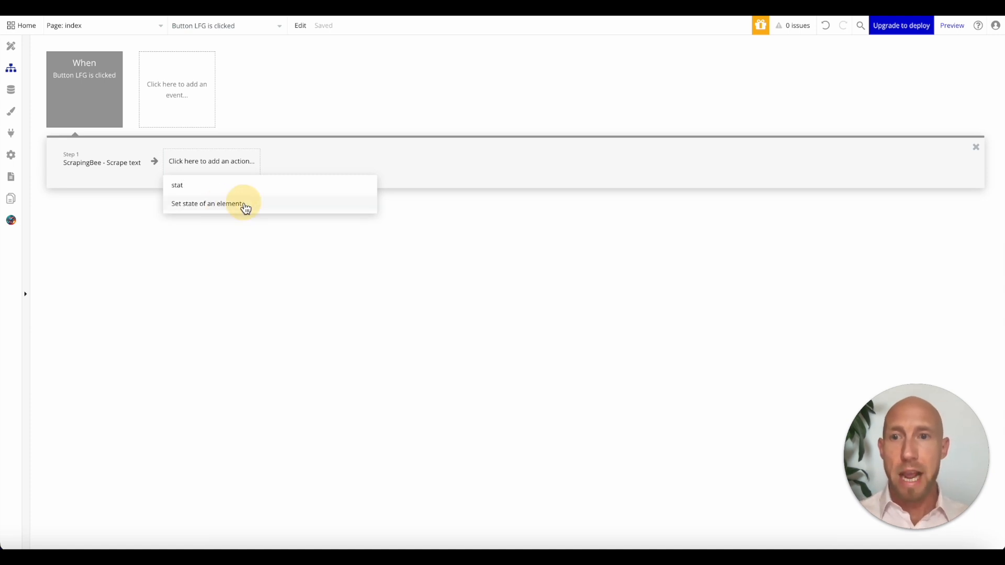
click(207, 204)
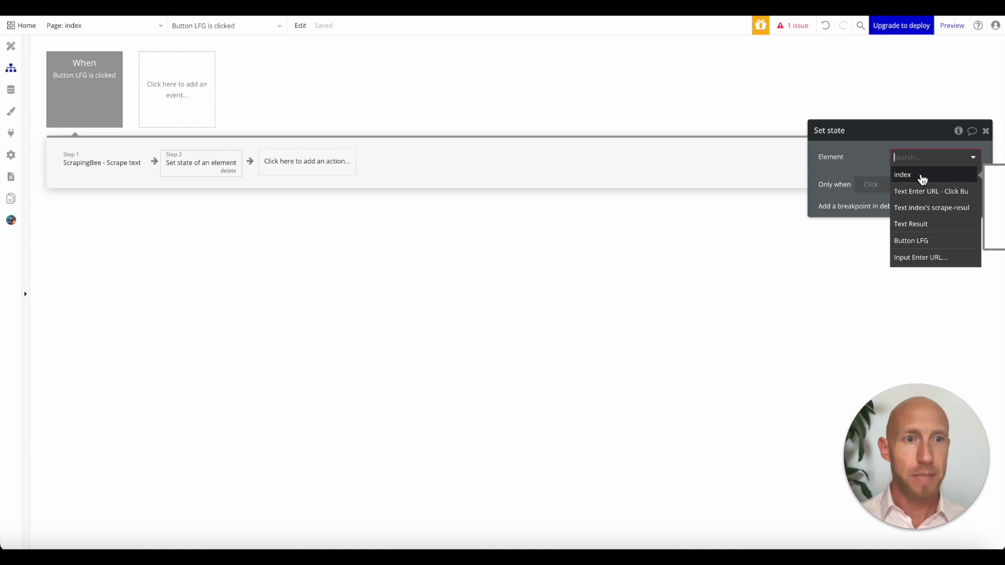
click(902, 175)
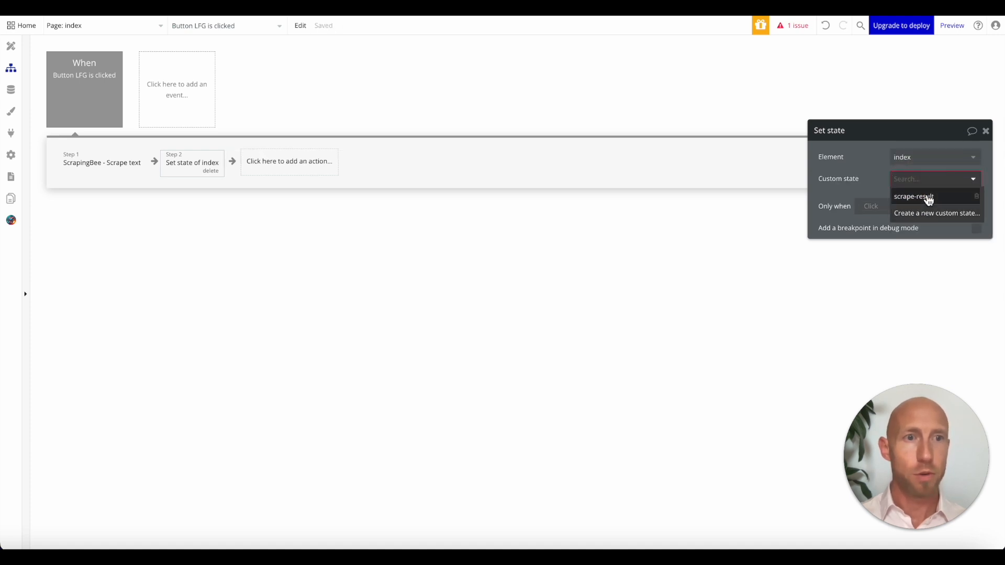
click(913, 196)
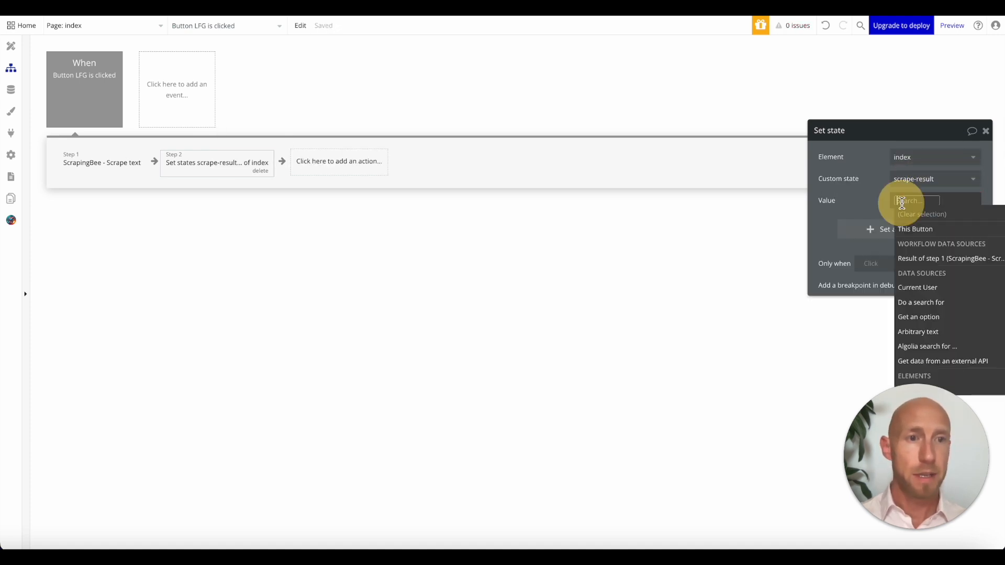
click(951, 259)
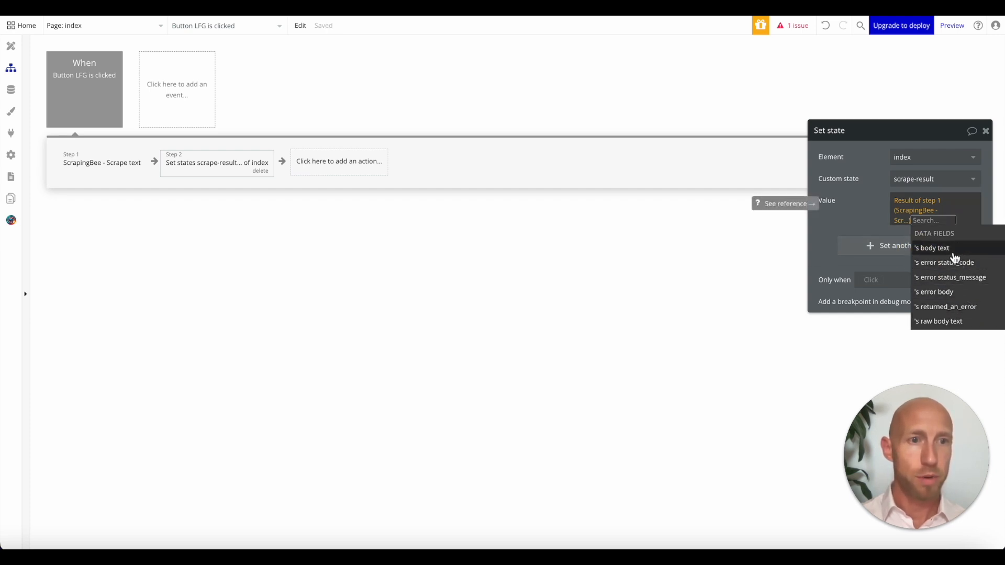
click(932, 248)
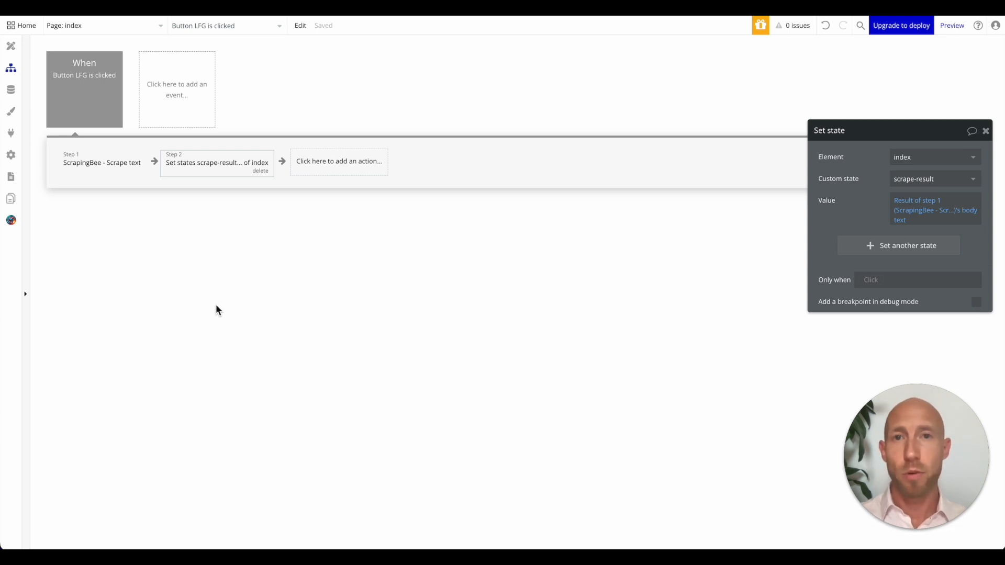
mouse_move(447, 295)
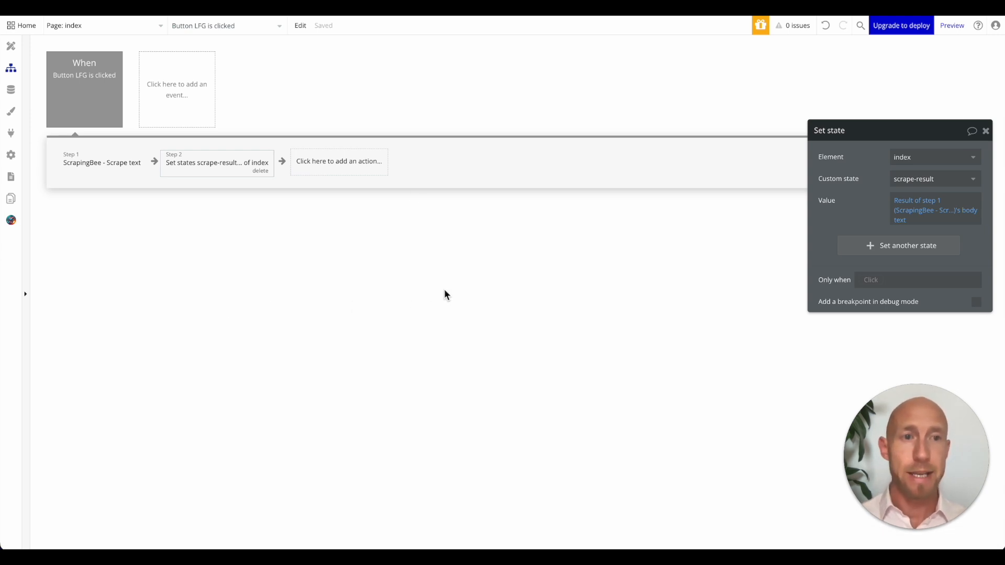
mouse_move(253, 175)
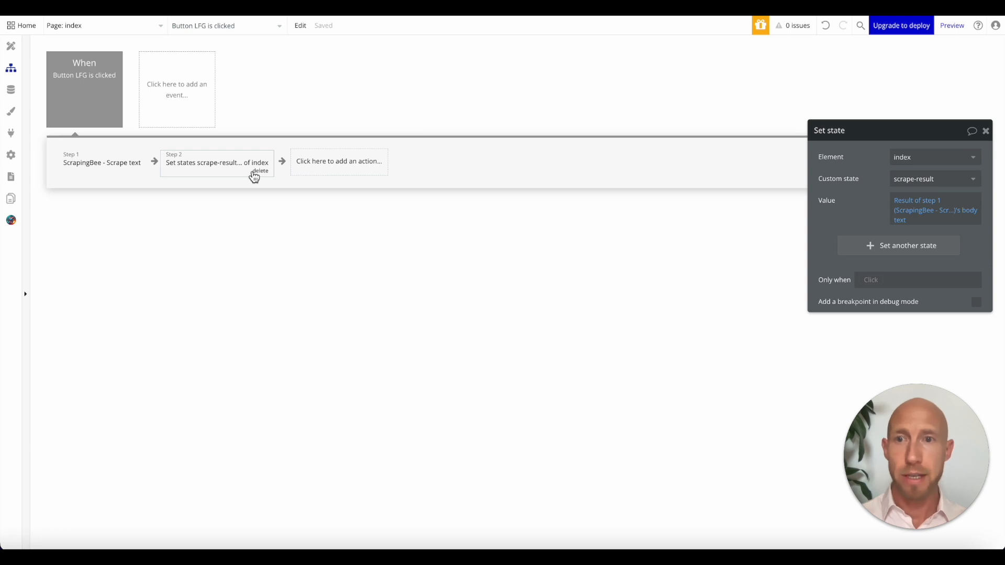
click(10, 45)
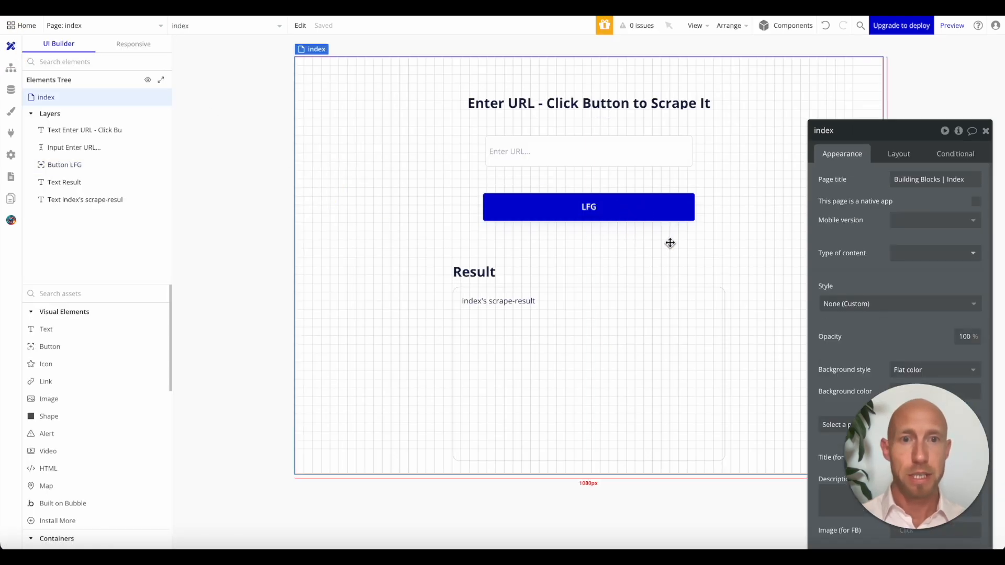
Step: Check Button LFG's properties and launch the page in preview
click(589, 207)
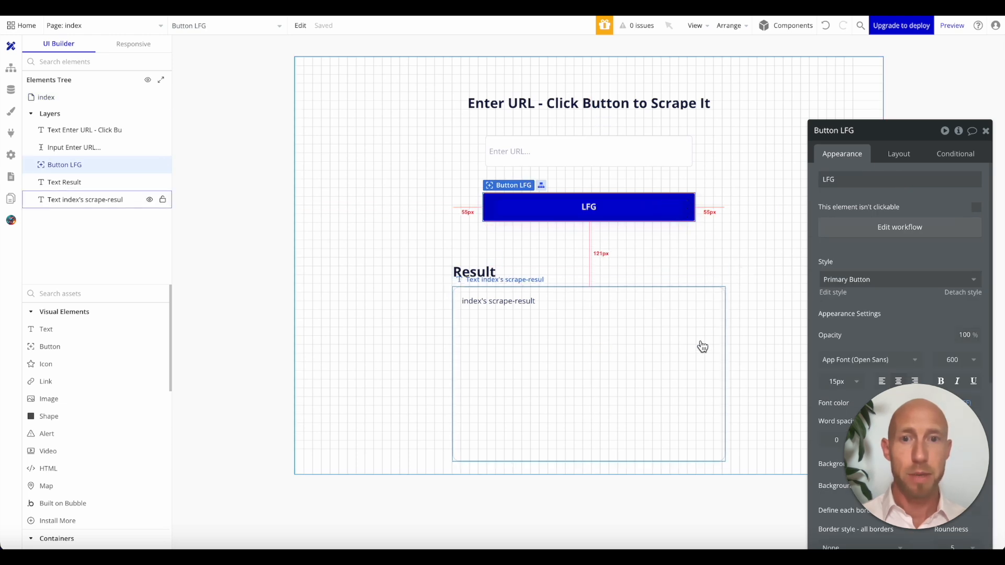
mouse_move(703, 349)
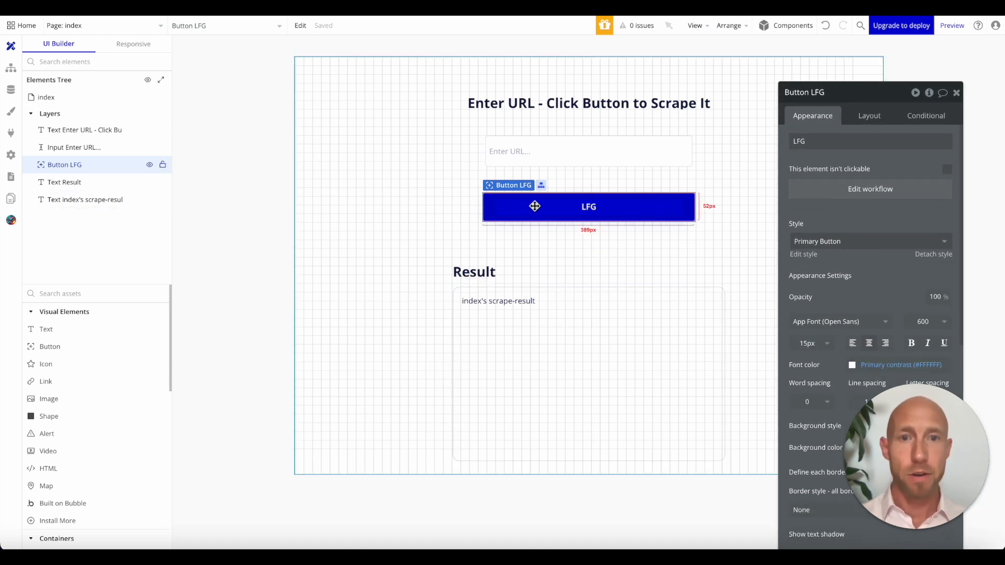
click(952, 25)
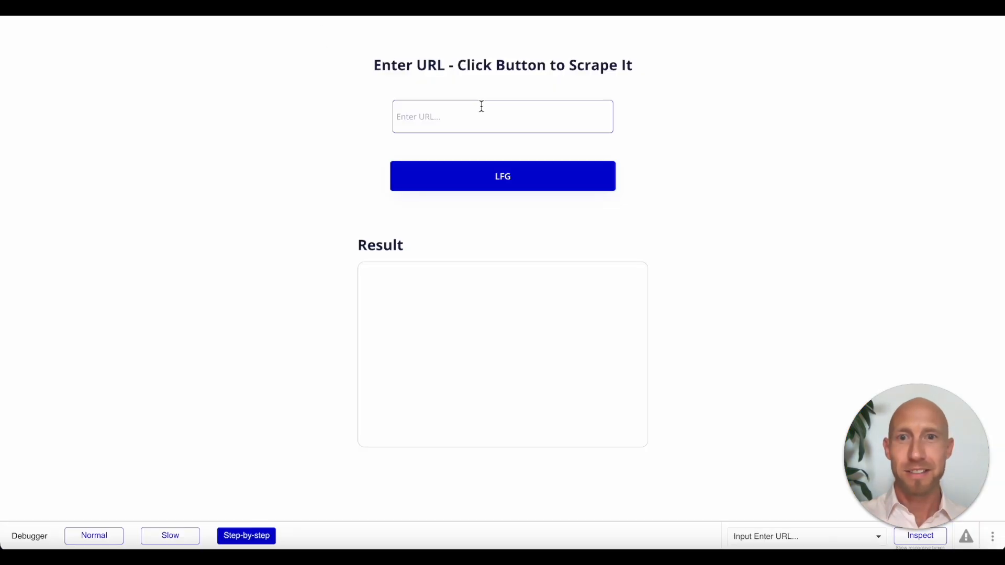
text(https://www.scrapingbee.com/)
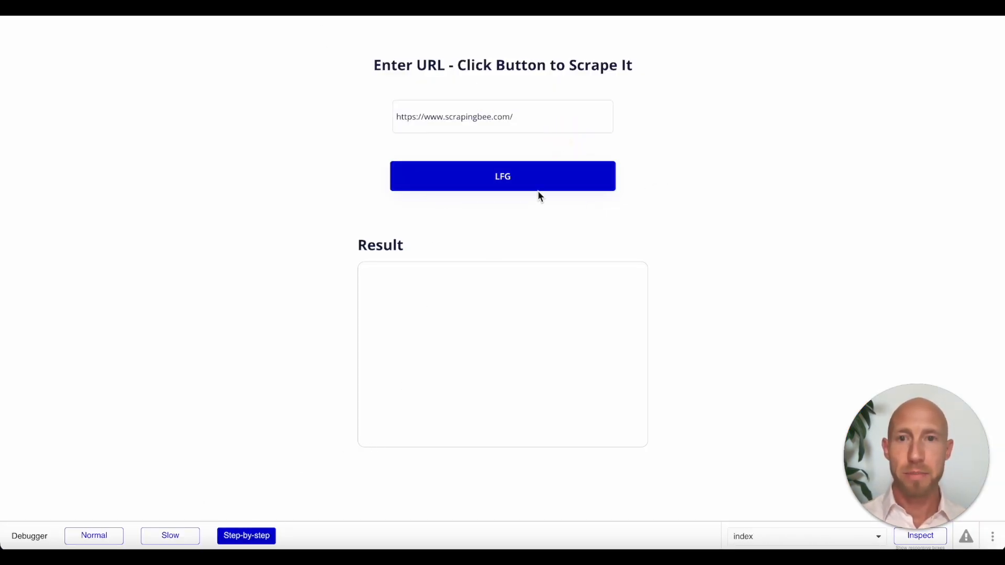
click(503, 176)
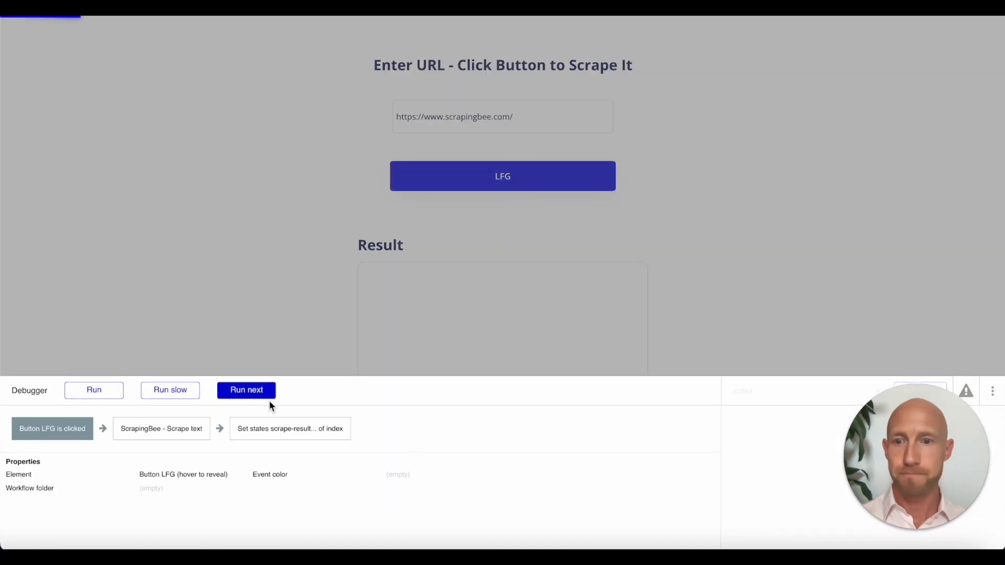
click(246, 389)
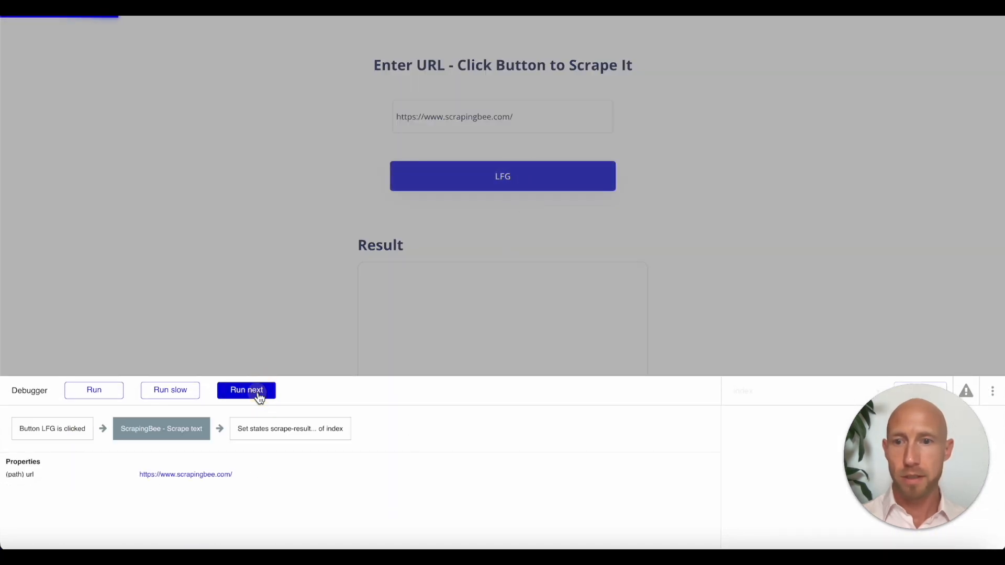
click(246, 390)
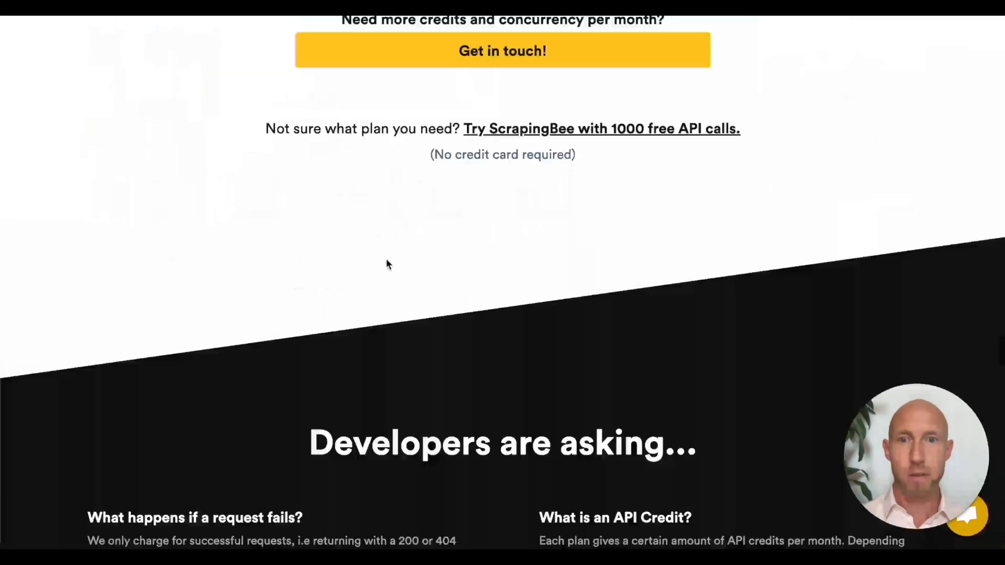
scroll(down, 3)
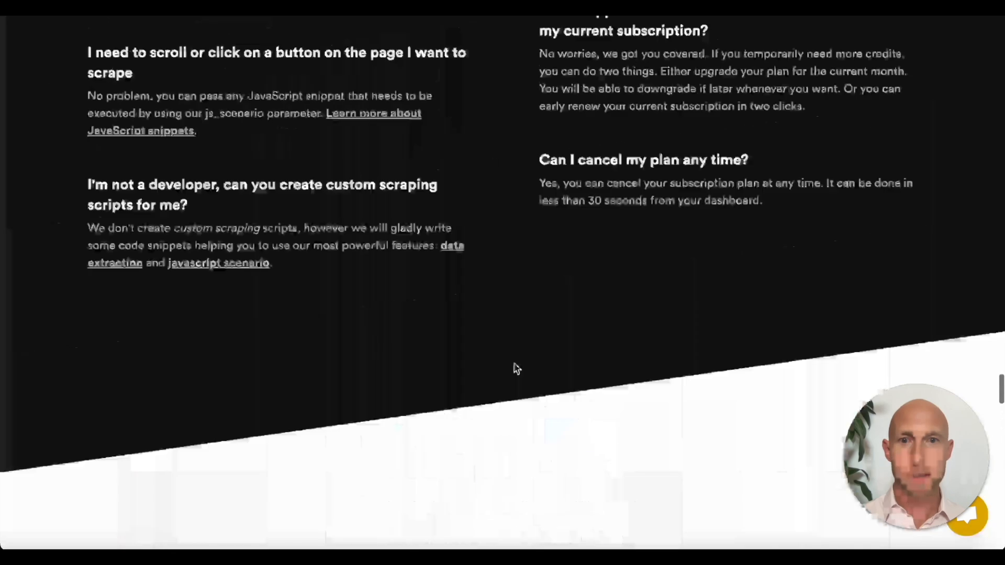
scroll(up, 3)
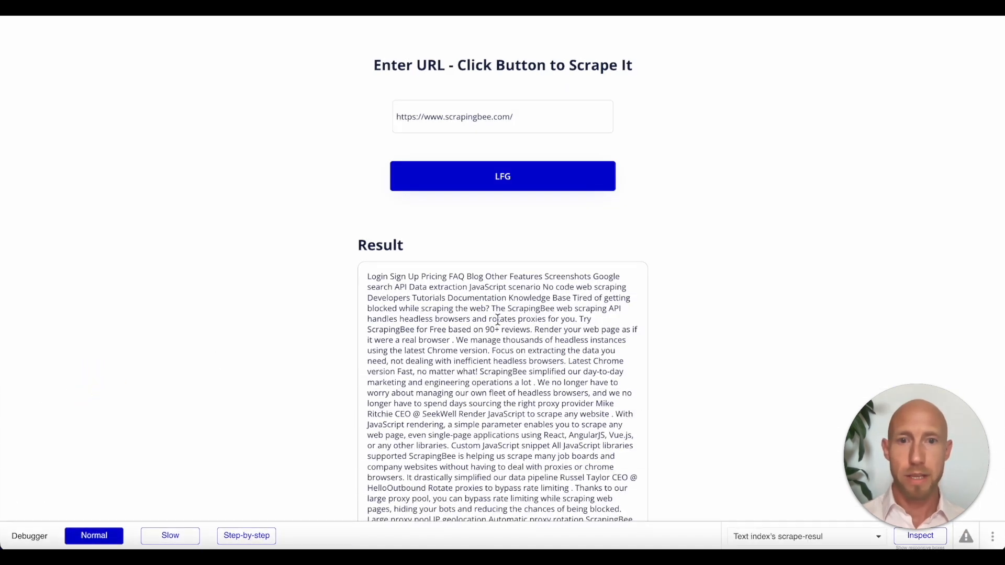
Step: Scroll the preview page to read the scraped body text in the Result box
drag(496, 319, 519, 438)
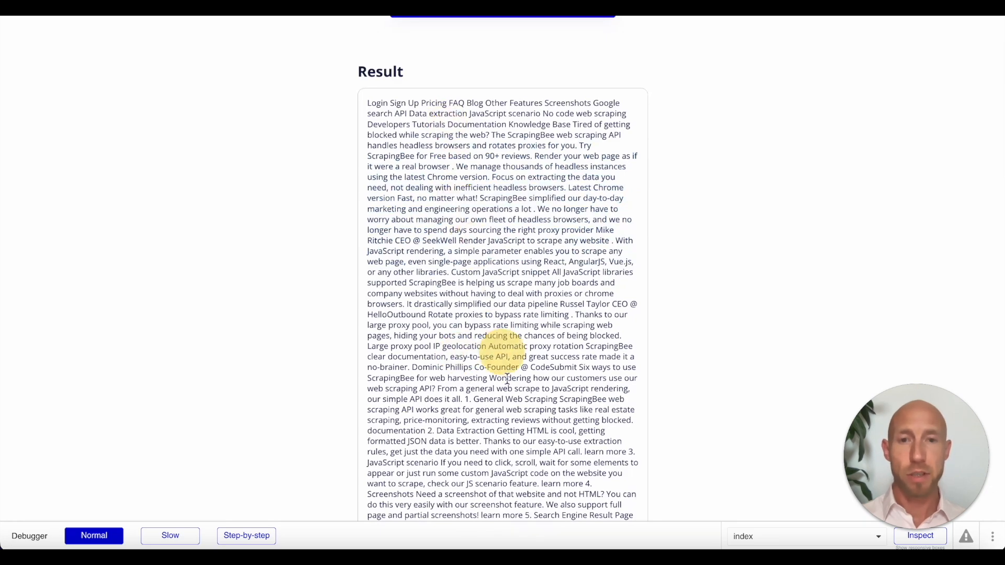
drag(456, 177, 457, 389)
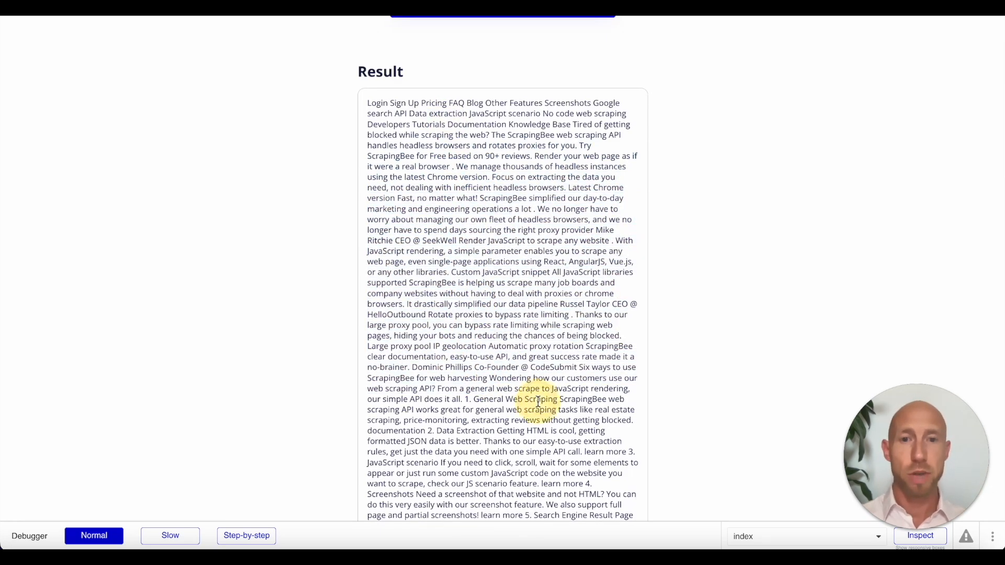
scroll(down, 3)
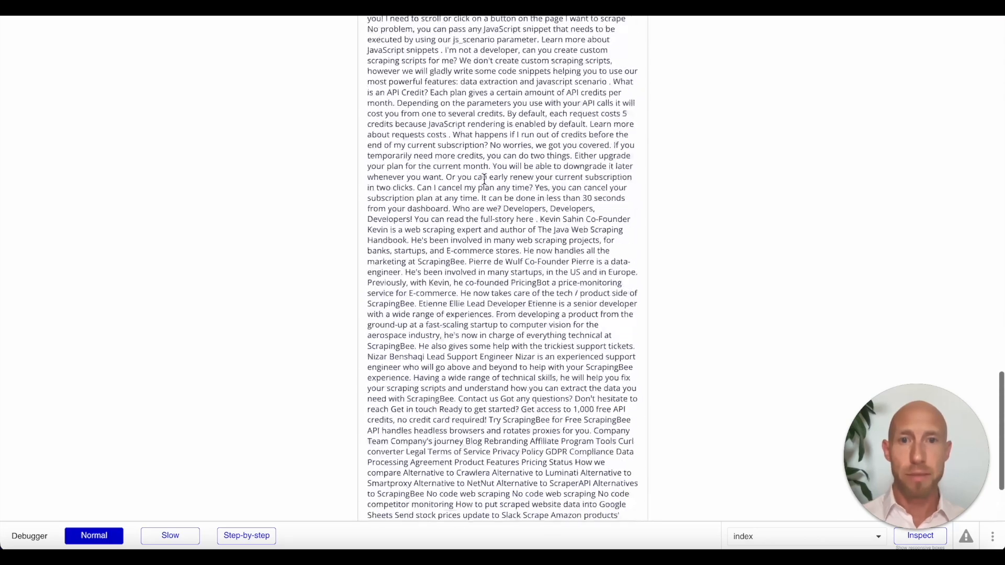
scroll(up, 3)
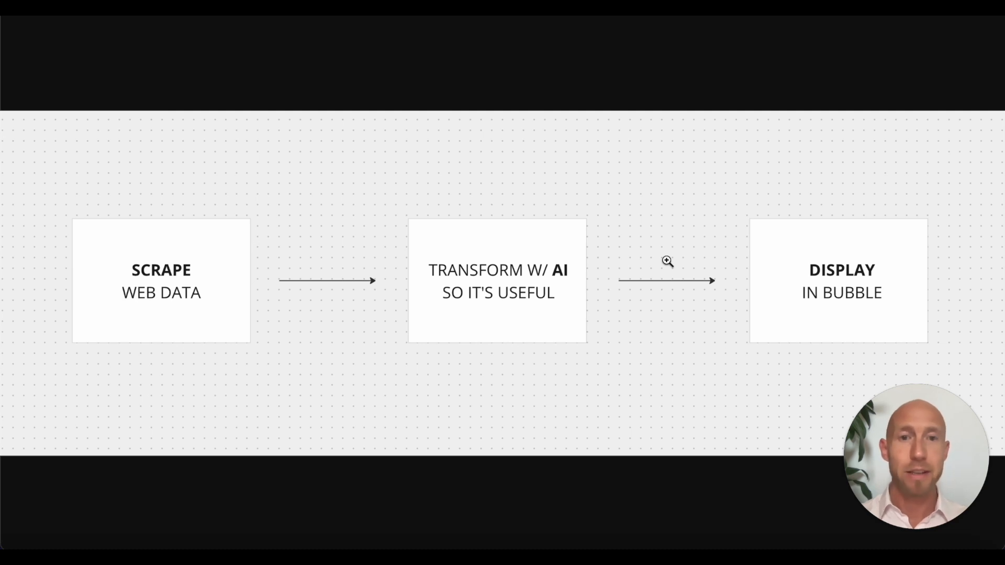
mouse_move(933, 289)
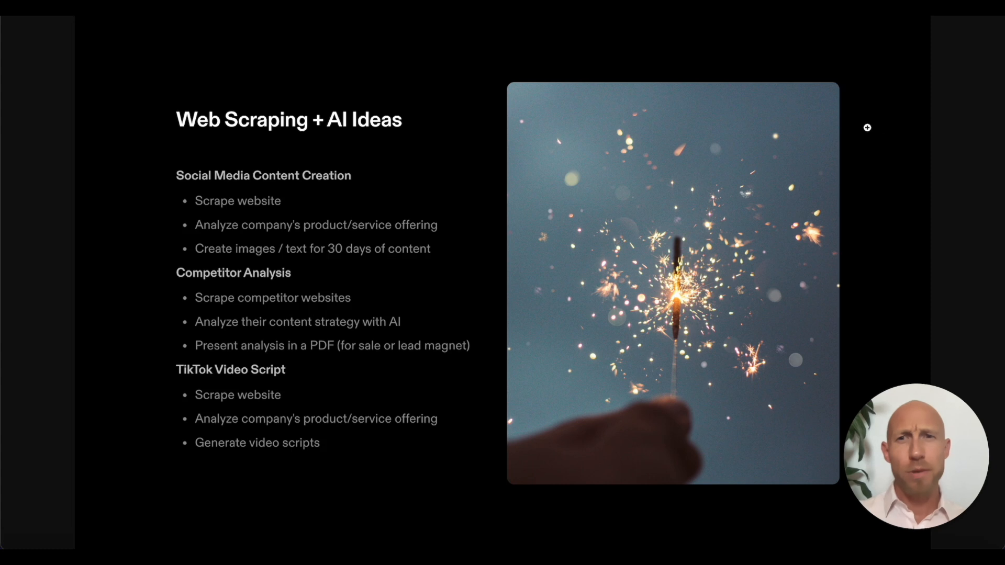
mouse_move(892, 148)
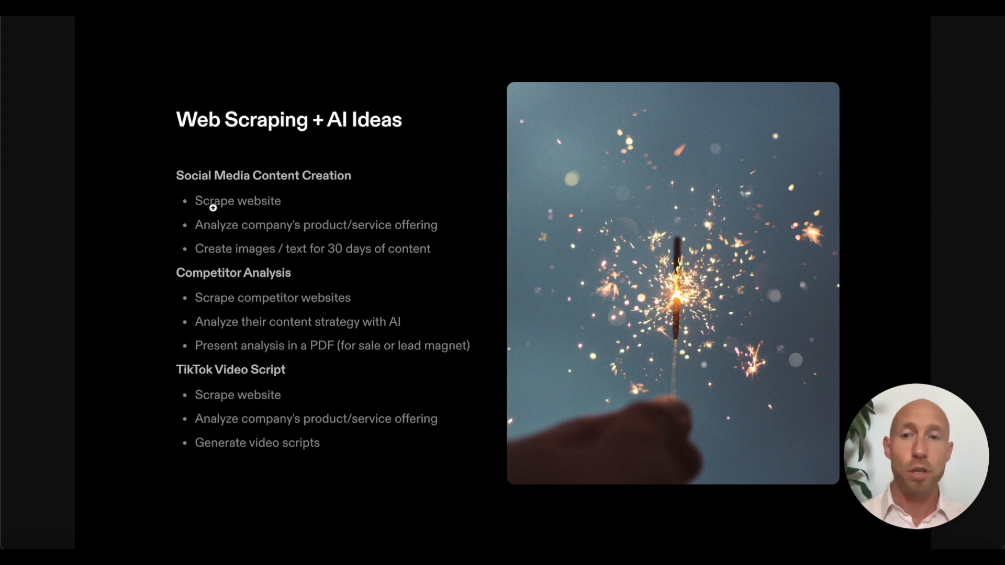
mouse_move(308, 234)
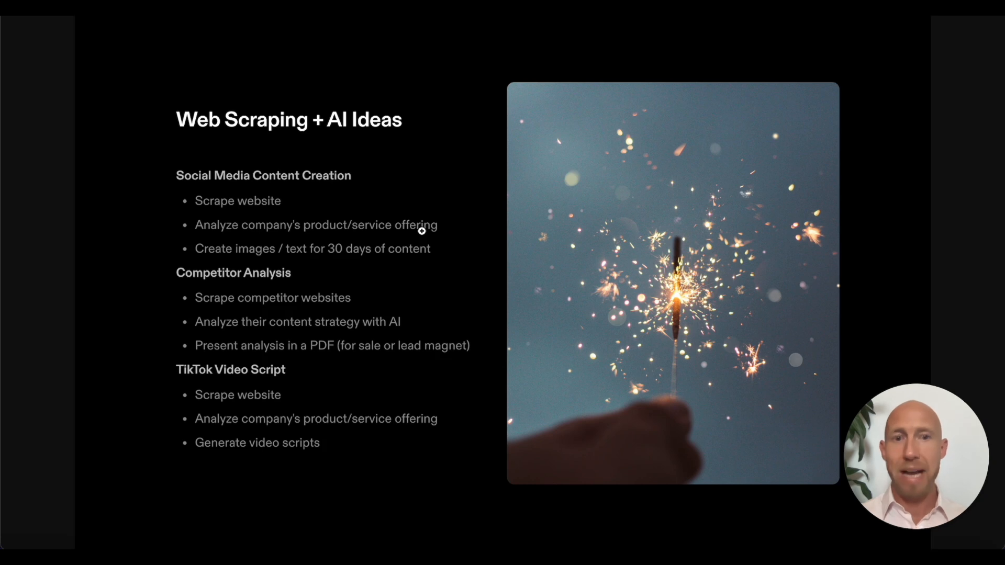
mouse_move(296, 249)
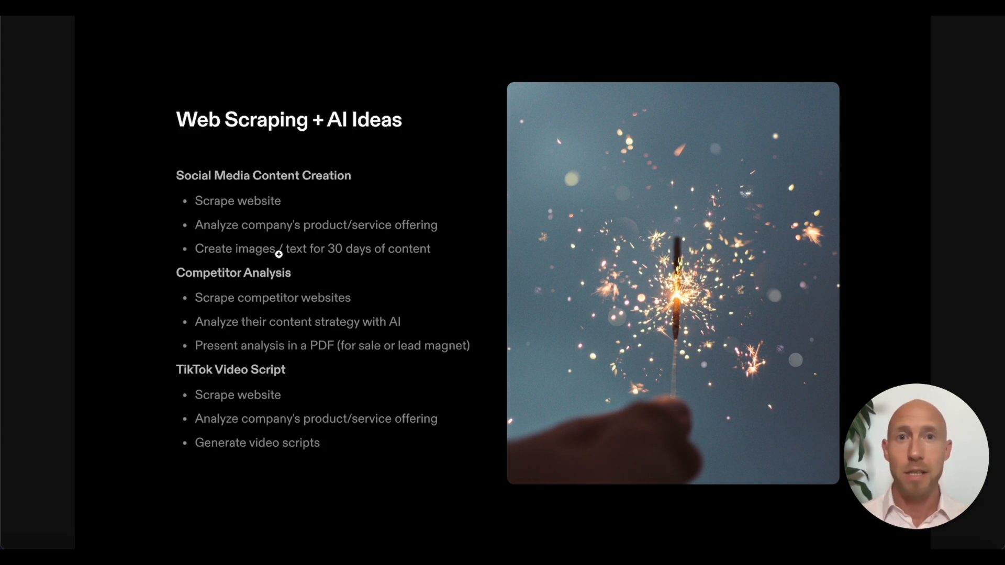
mouse_move(416, 249)
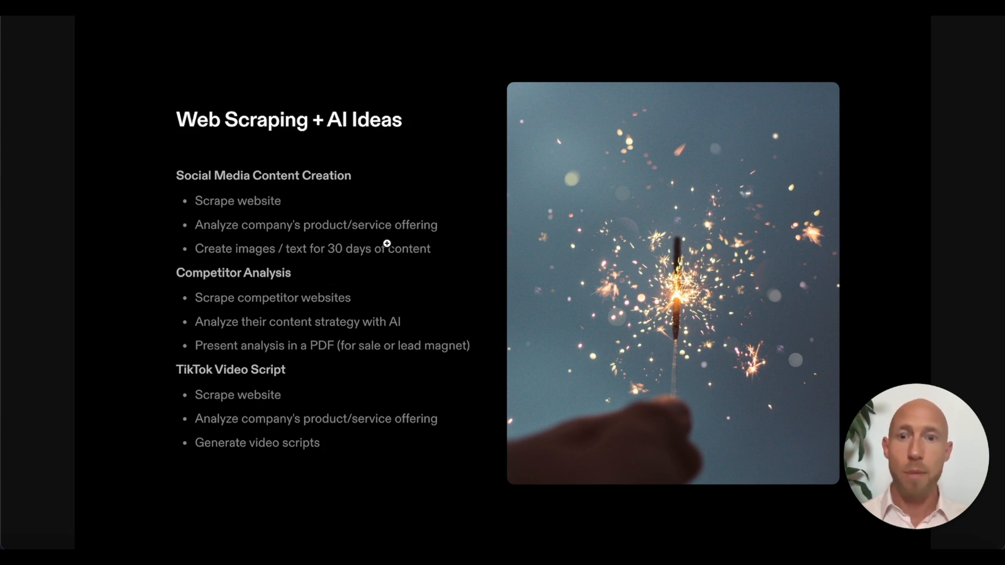
mouse_move(481, 244)
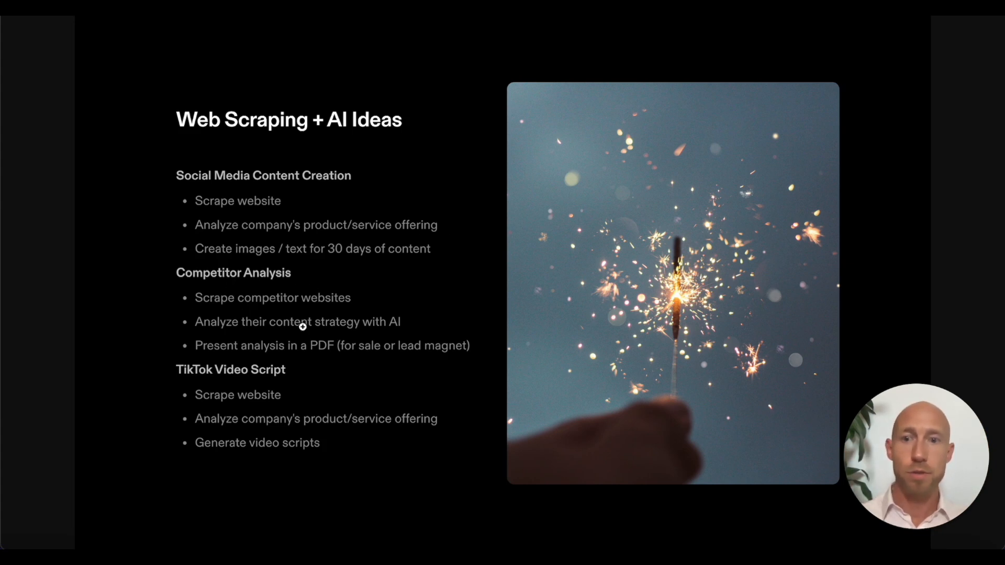
mouse_move(421, 319)
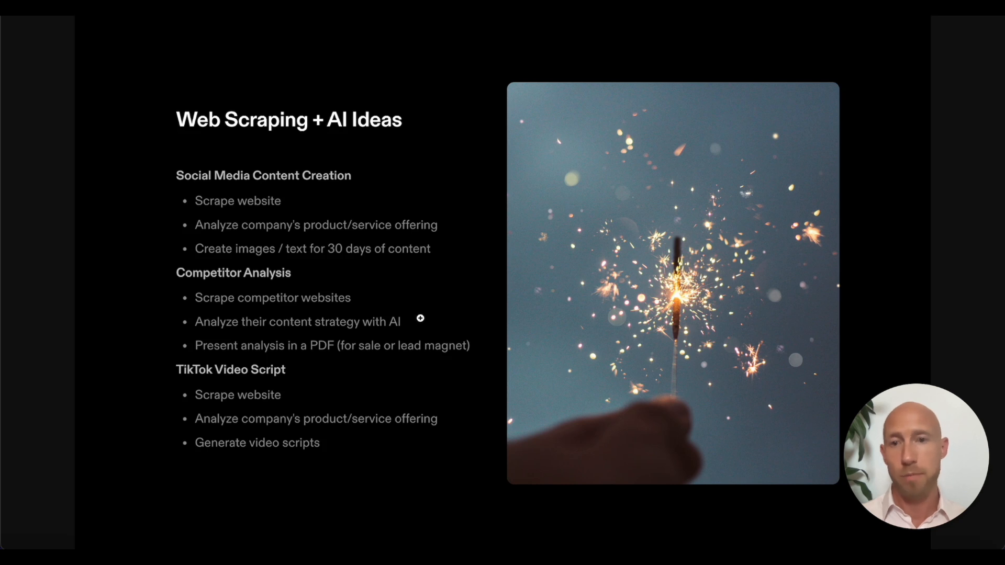
mouse_move(173, 335)
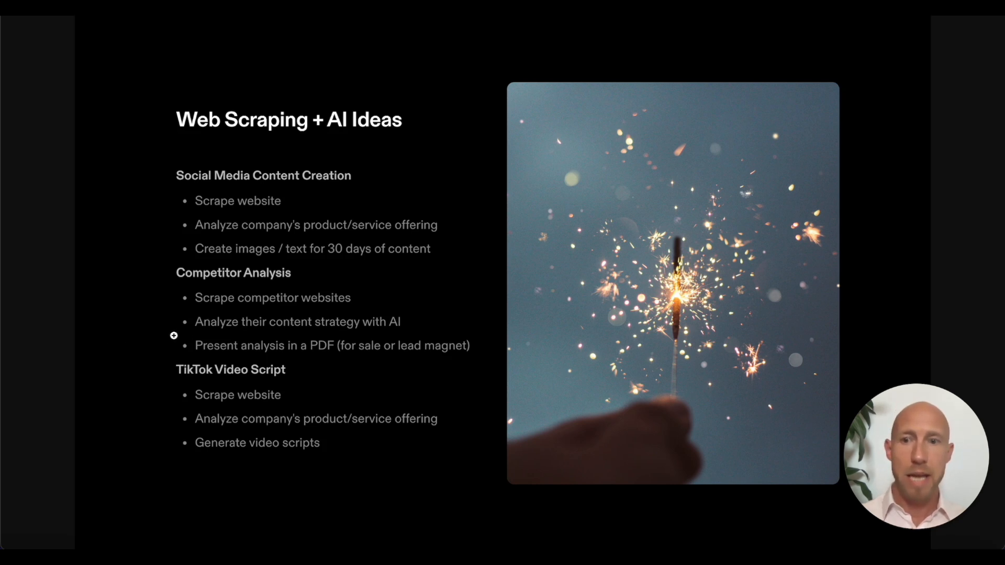
mouse_move(210, 336)
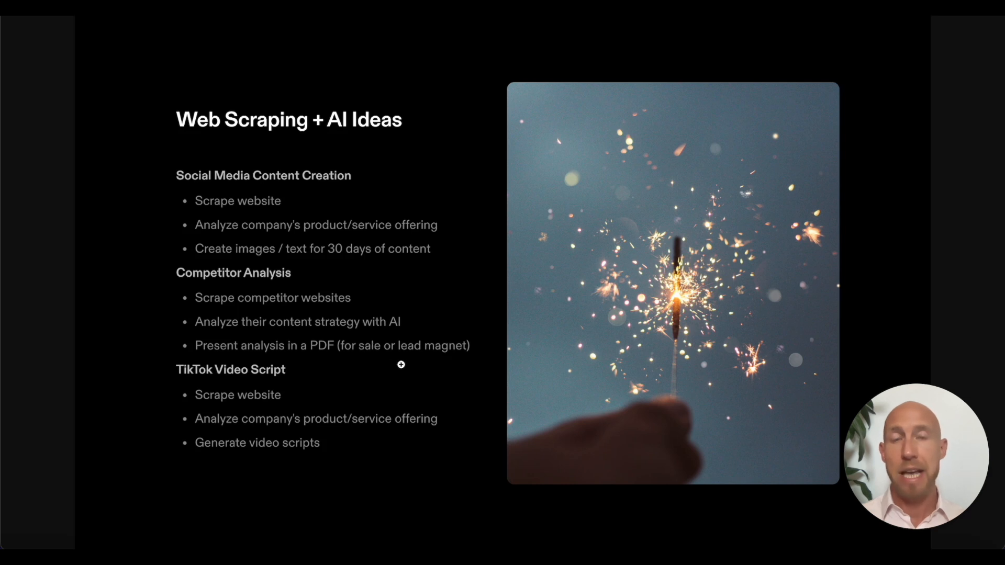
mouse_move(378, 368)
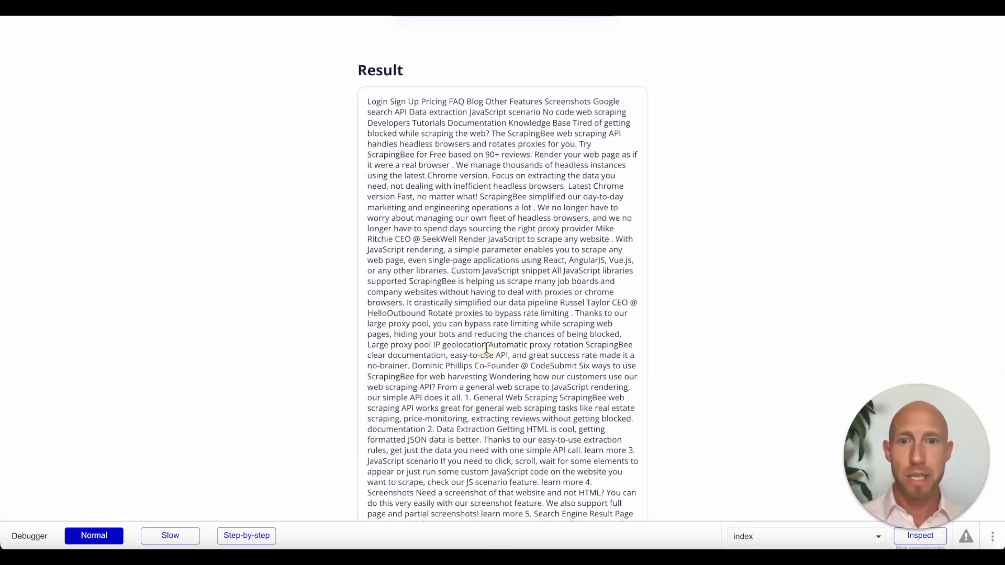
drag(489, 175, 486, 355)
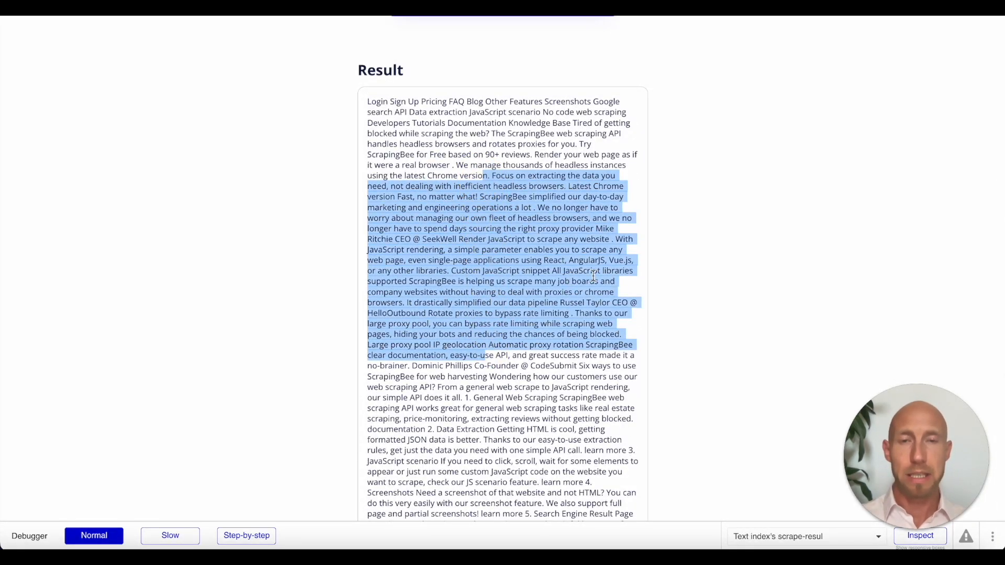